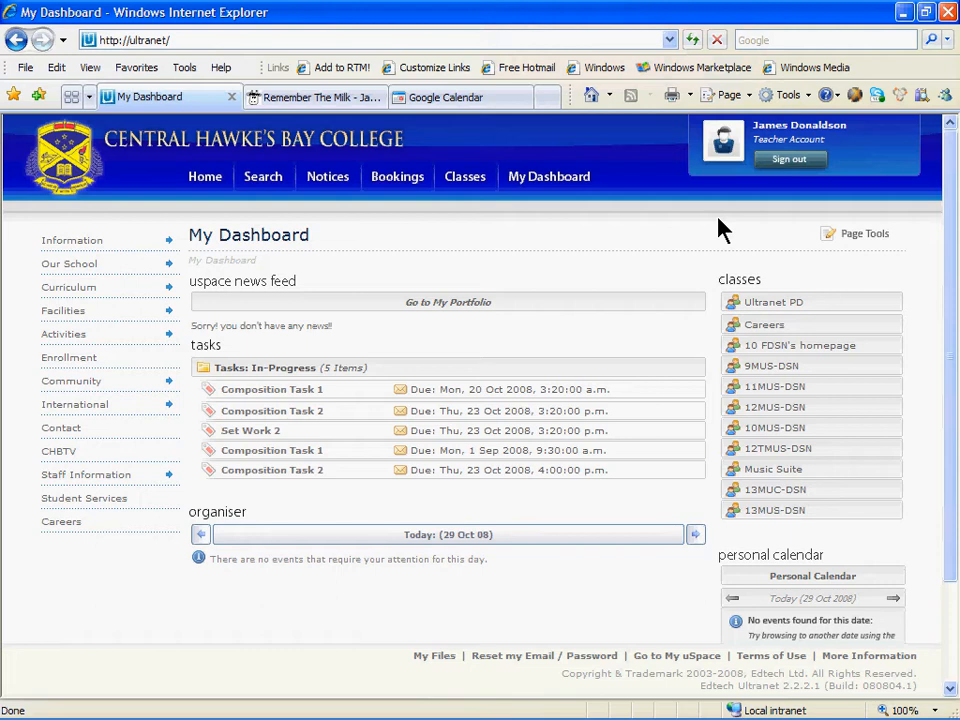
pyautogui.moveTo(48, 544)
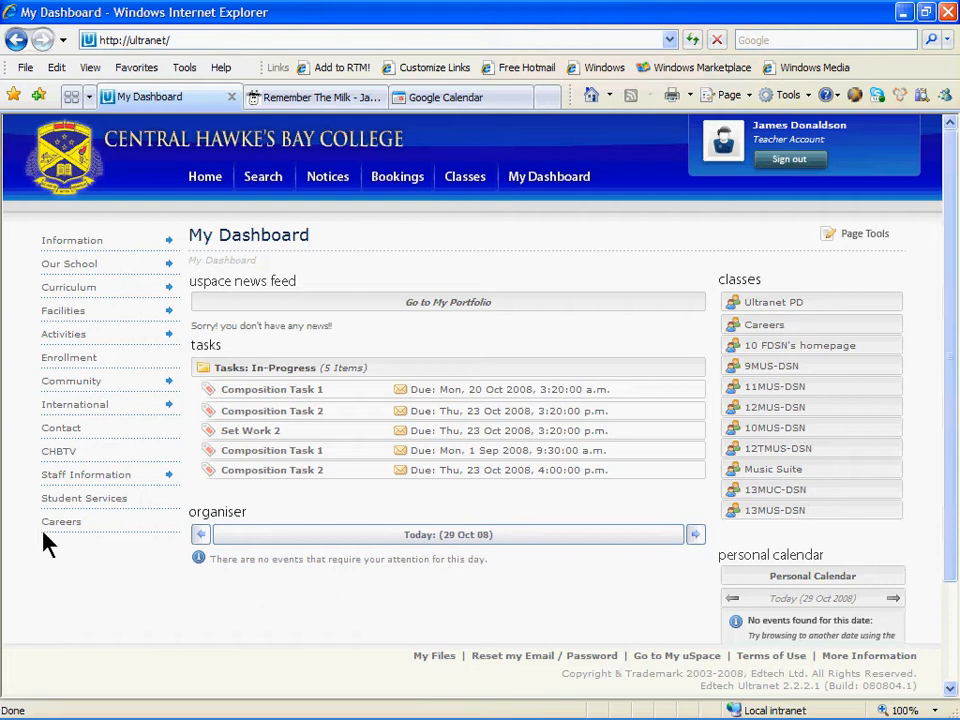
pyautogui.moveTo(90, 224)
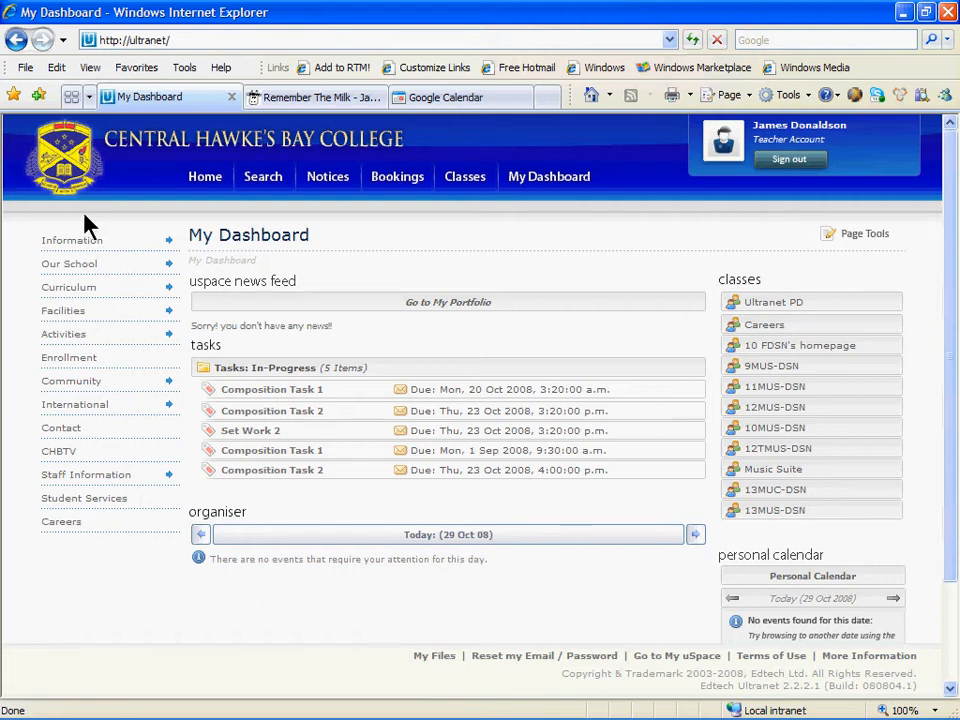
pyautogui.moveTo(710, 184)
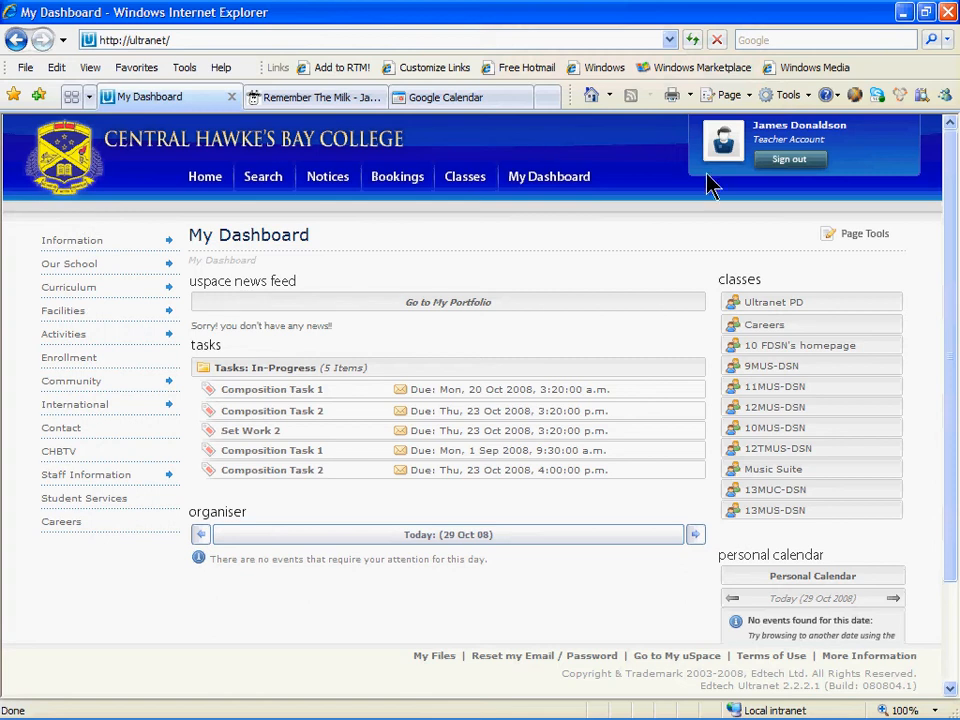
pyautogui.moveTo(176, 204)
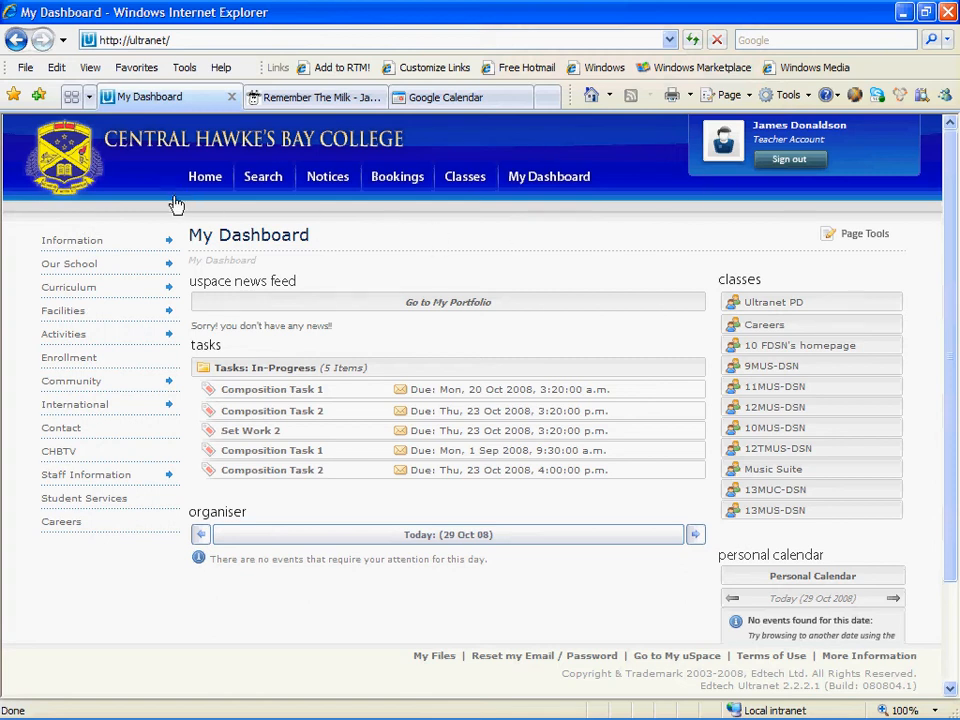
pyautogui.moveTo(228, 262)
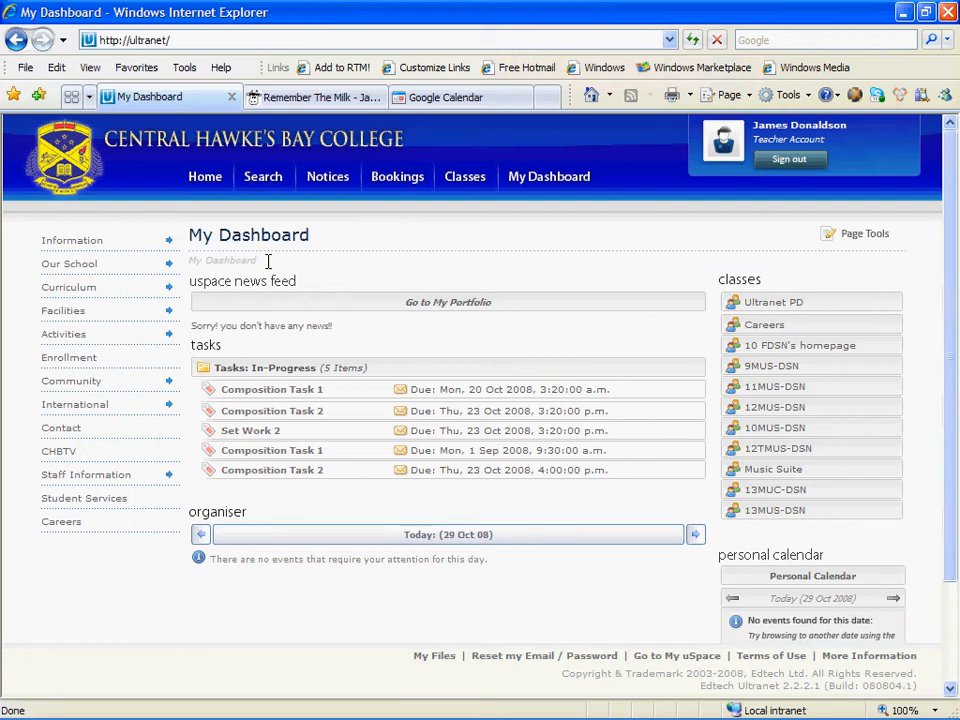
pyautogui.moveTo(868, 436)
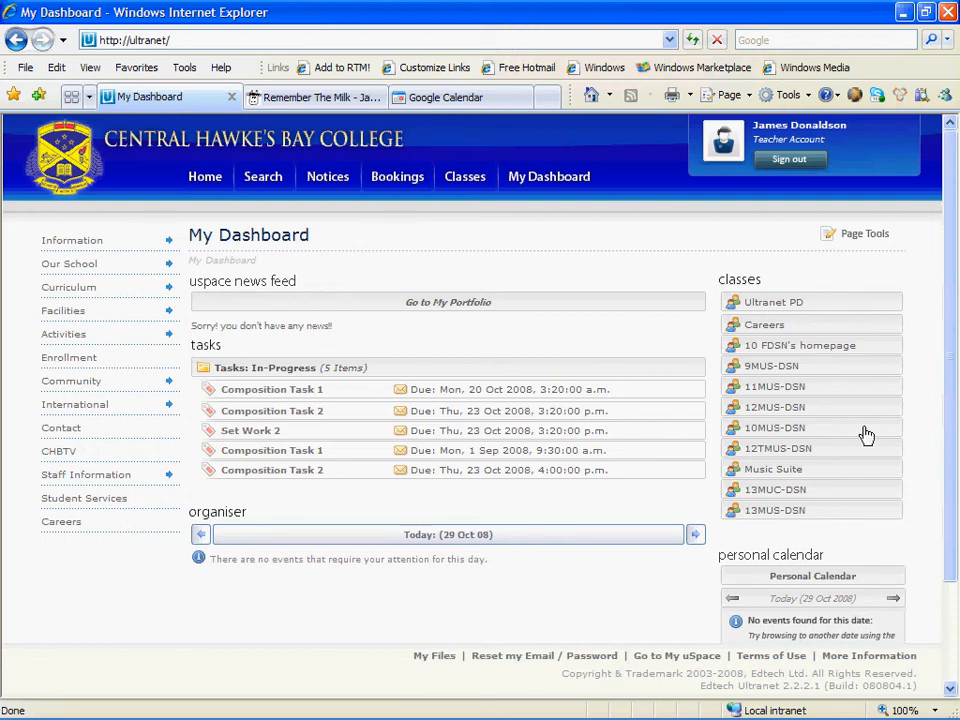
pyautogui.moveTo(730, 524)
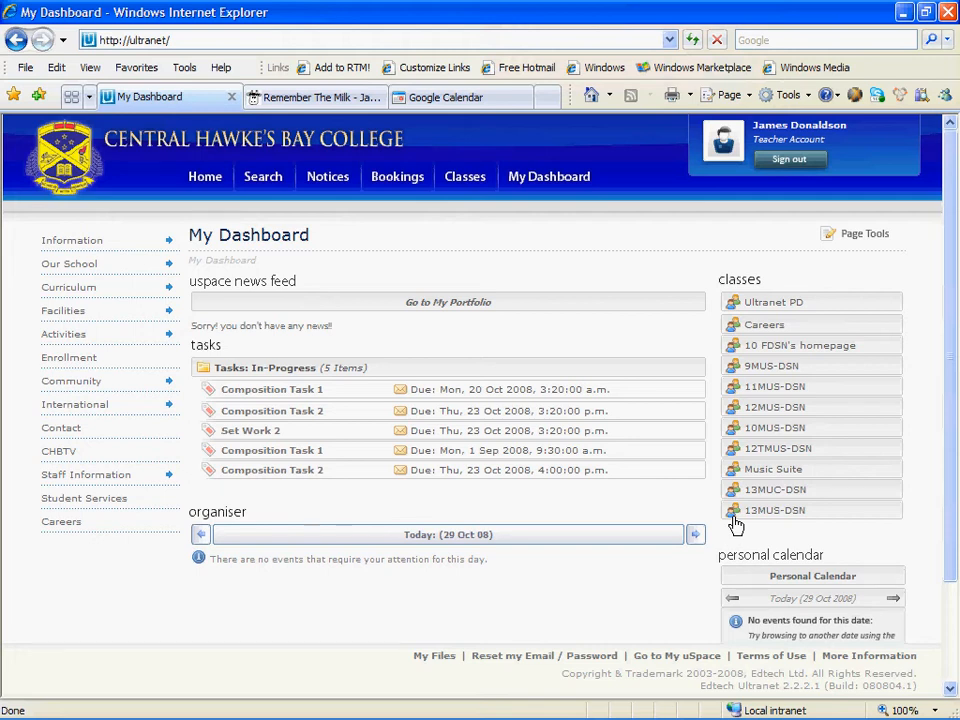
pyautogui.moveTo(464, 176)
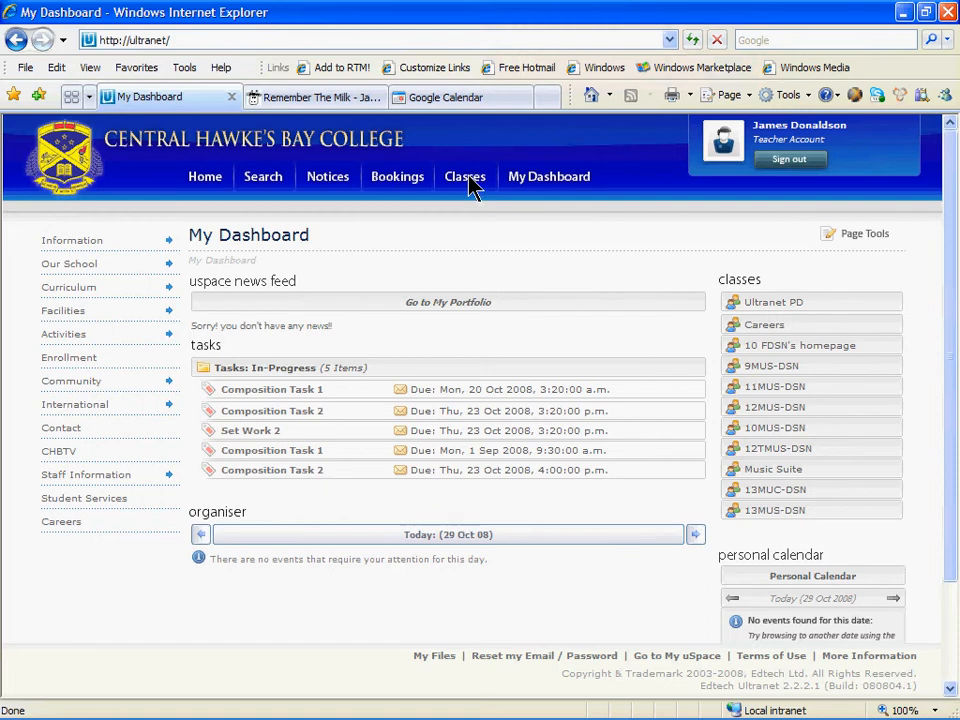
# Go to the 12TMUS-DSN class page from the Classes menu.
pyautogui.click(464, 176)
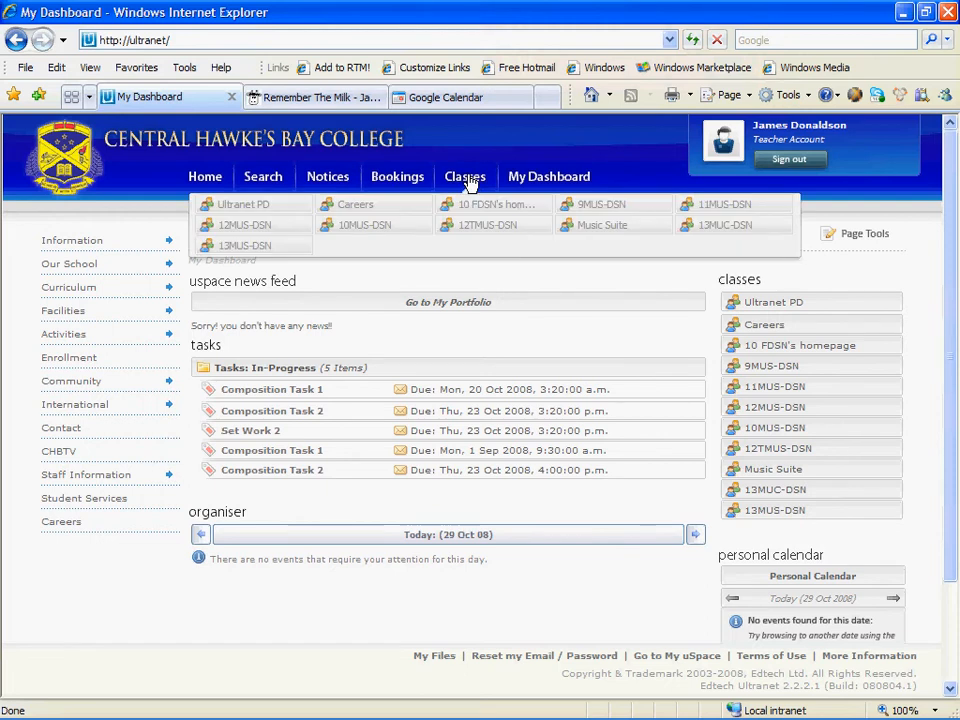
pyautogui.moveTo(486, 228)
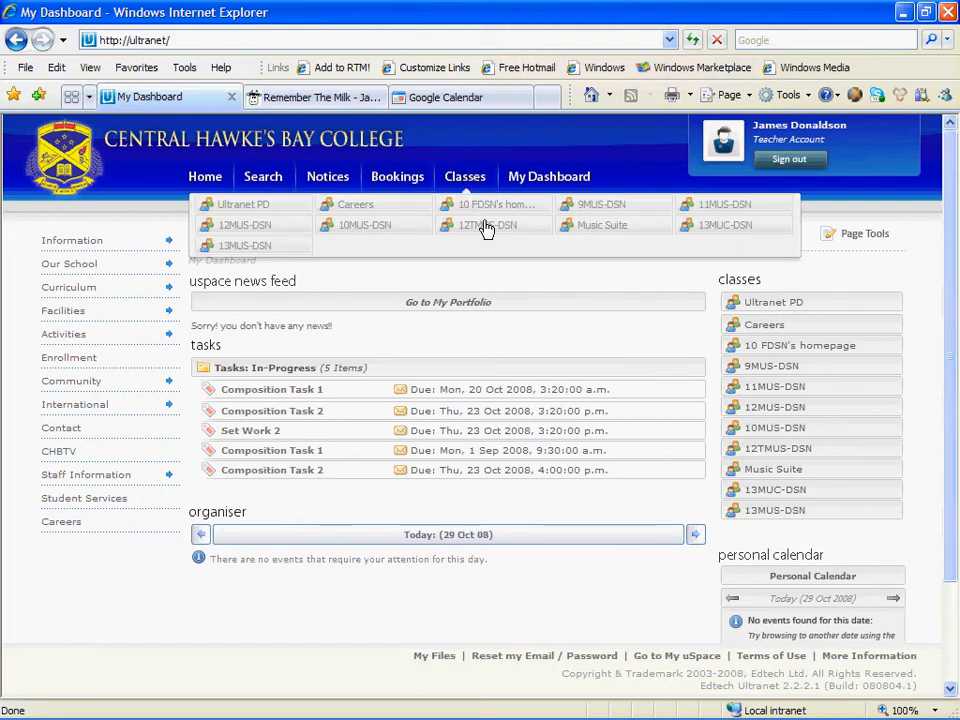
pyautogui.click(488, 224)
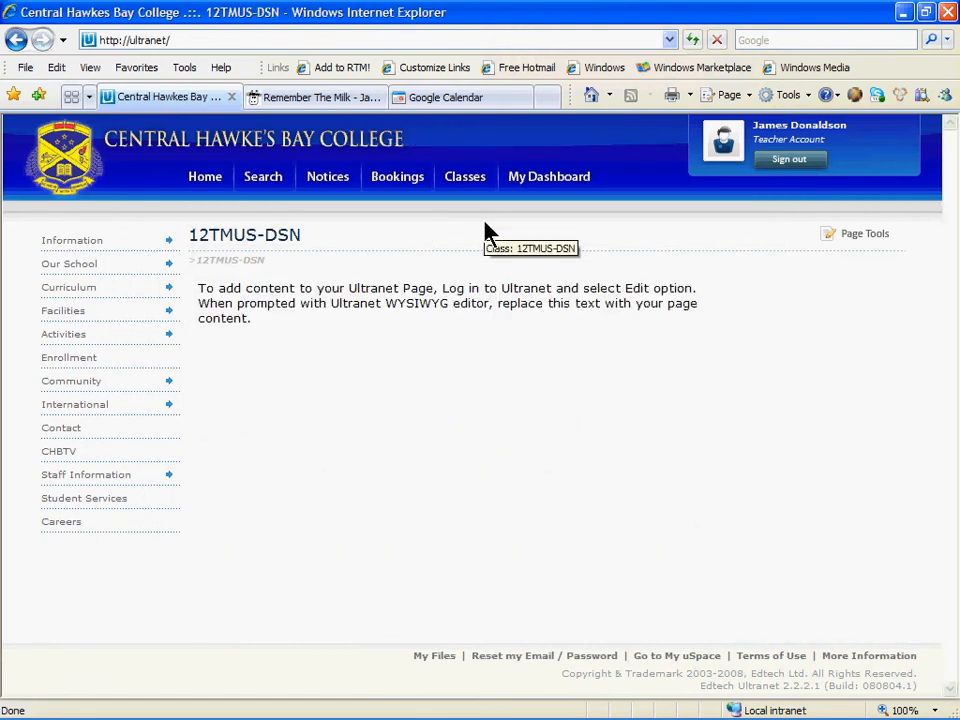
pyautogui.moveTo(428, 320)
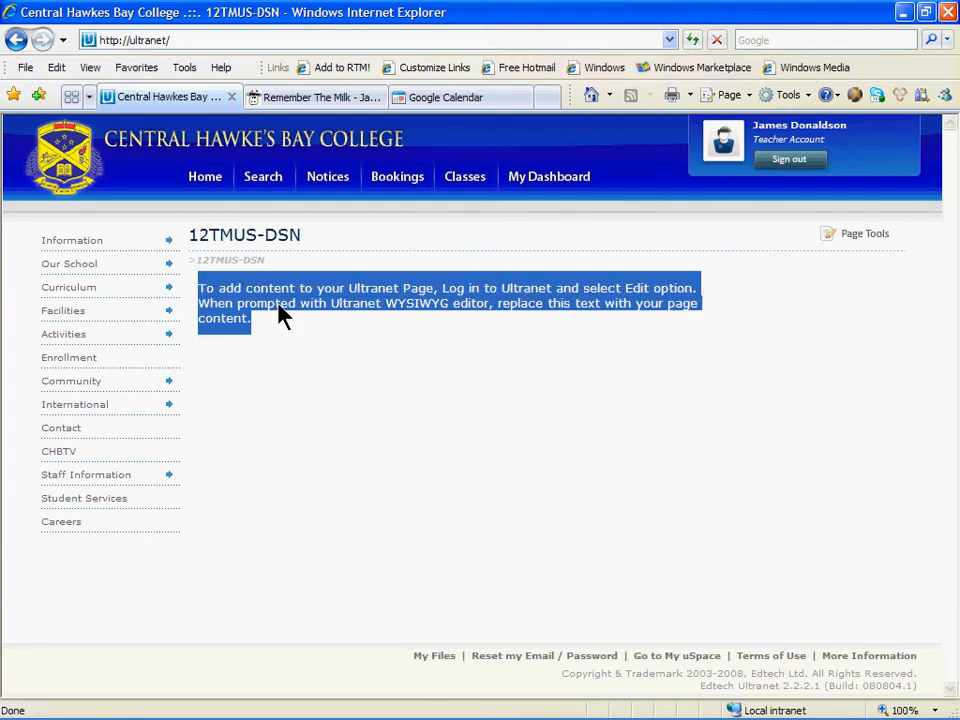
pyautogui.moveTo(284, 324)
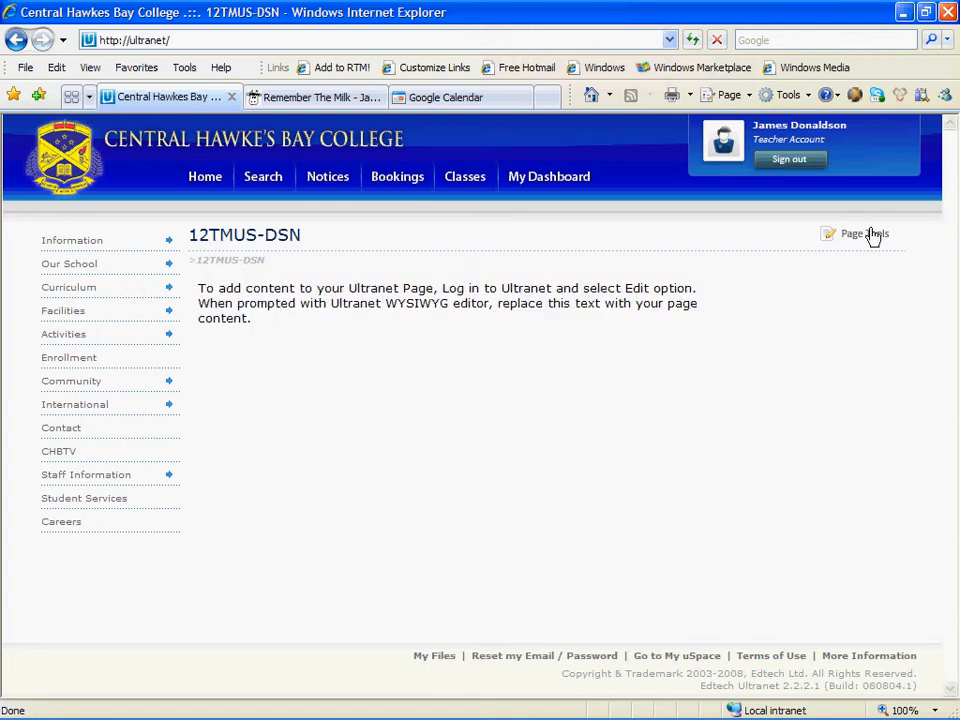
pyautogui.click(858, 232)
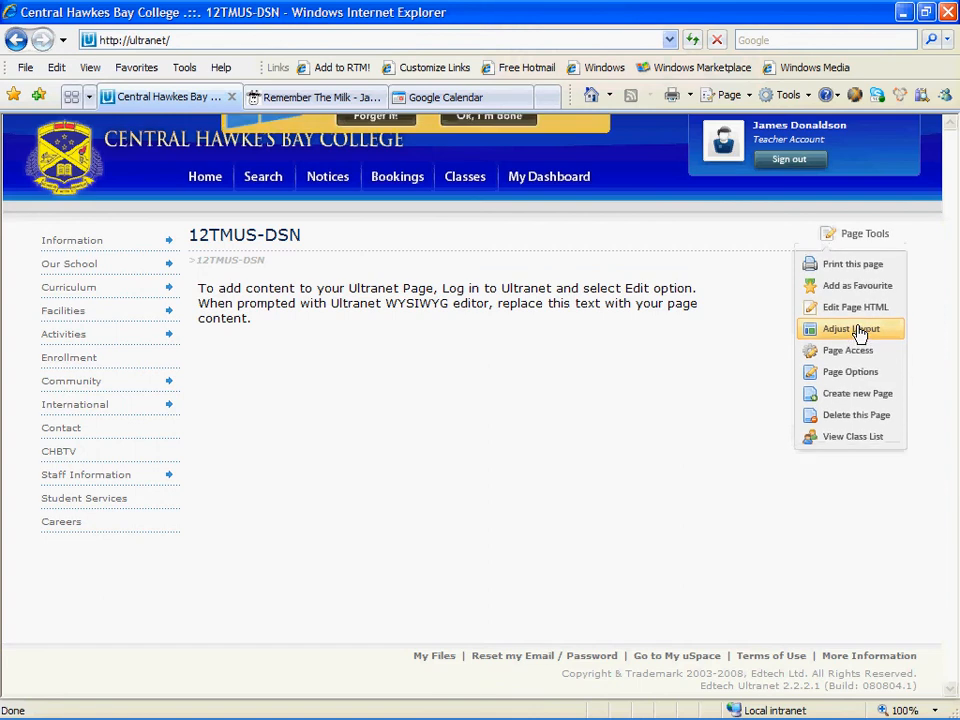
pyautogui.click(852, 328)
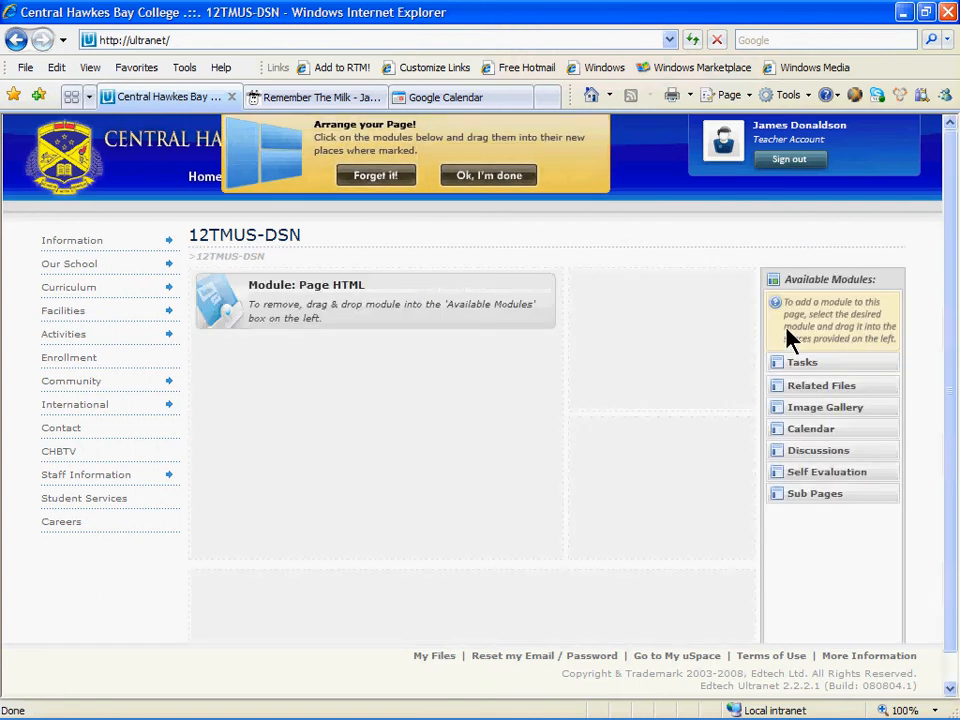
pyautogui.moveTo(350, 300)
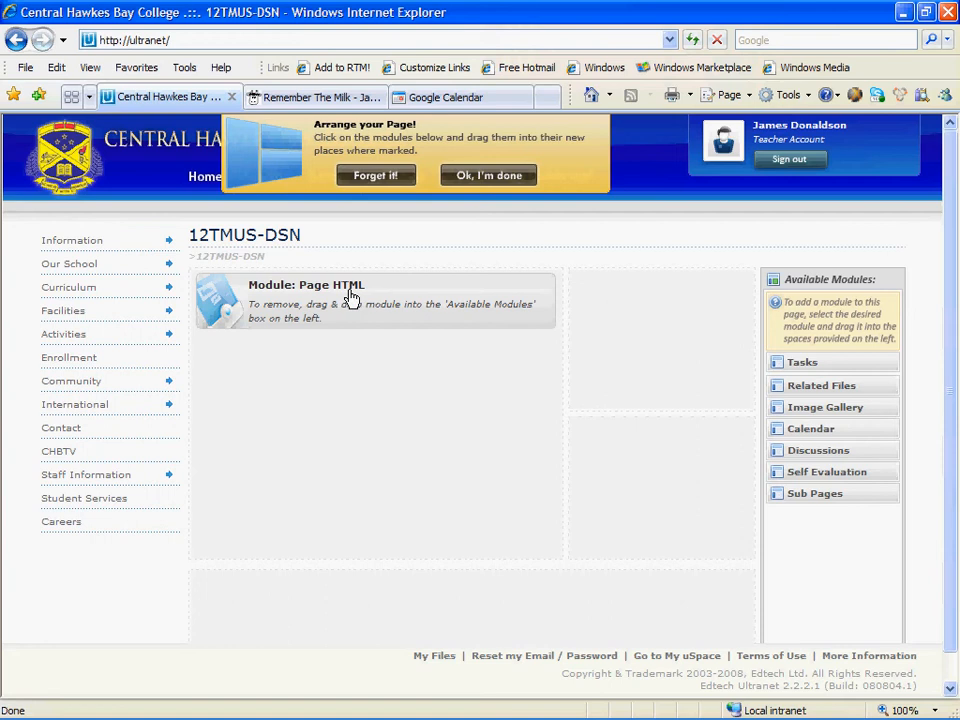
pyautogui.moveTo(836, 562)
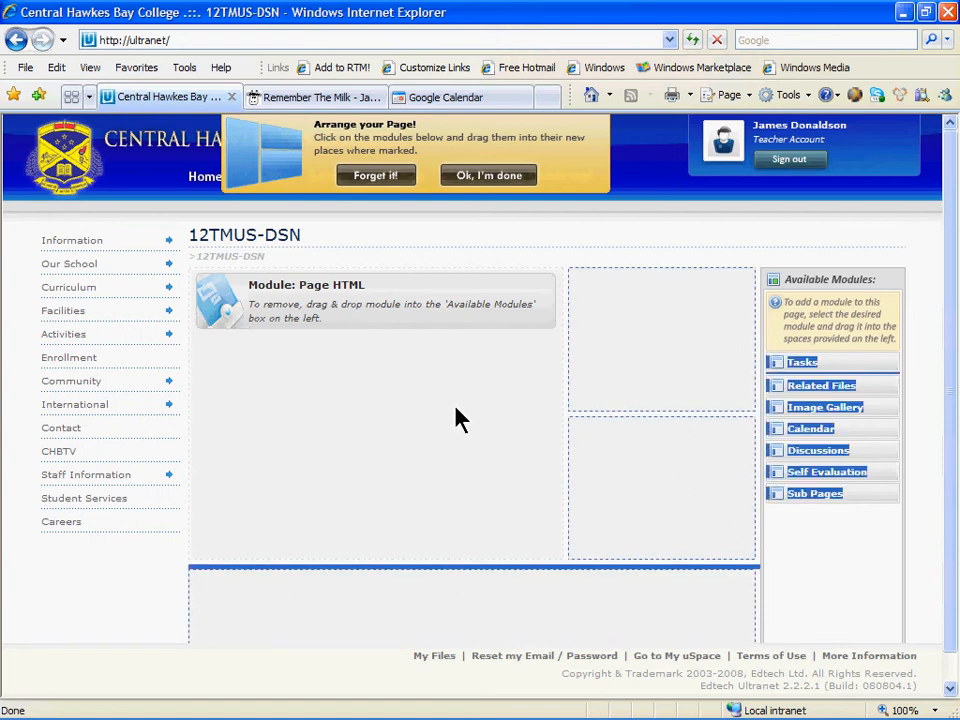
pyautogui.moveTo(450, 418)
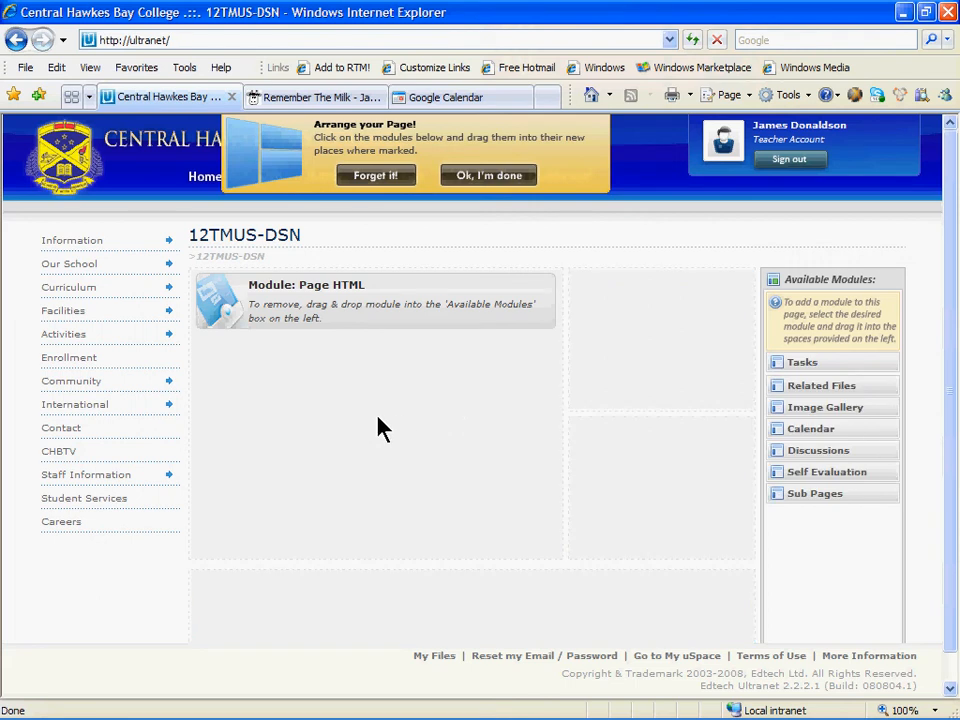
pyautogui.moveTo(356, 332)
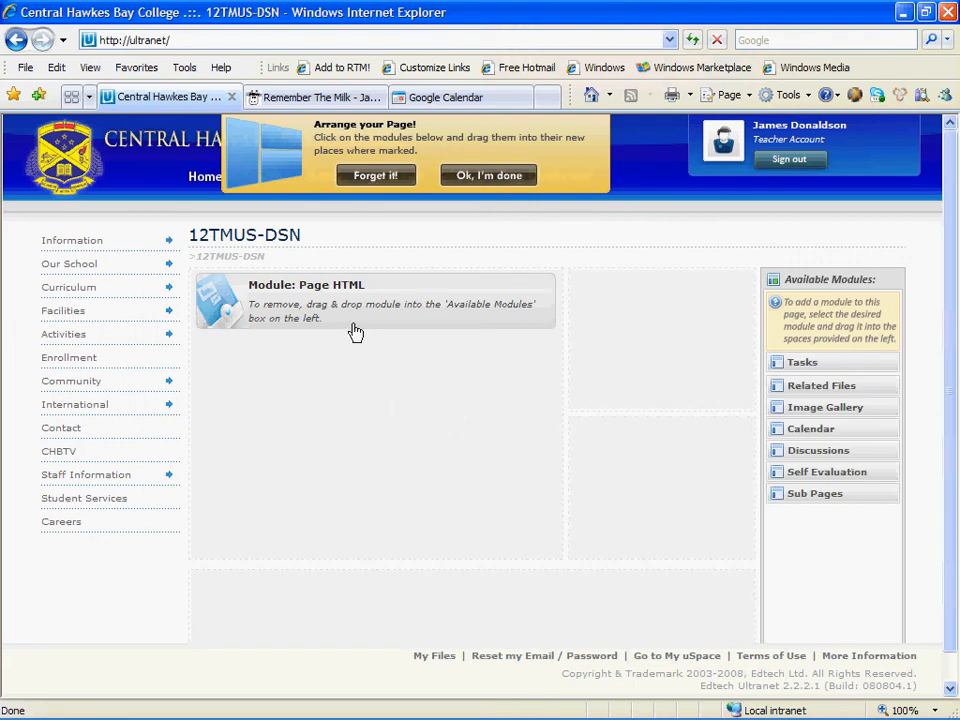
pyautogui.moveTo(296, 298)
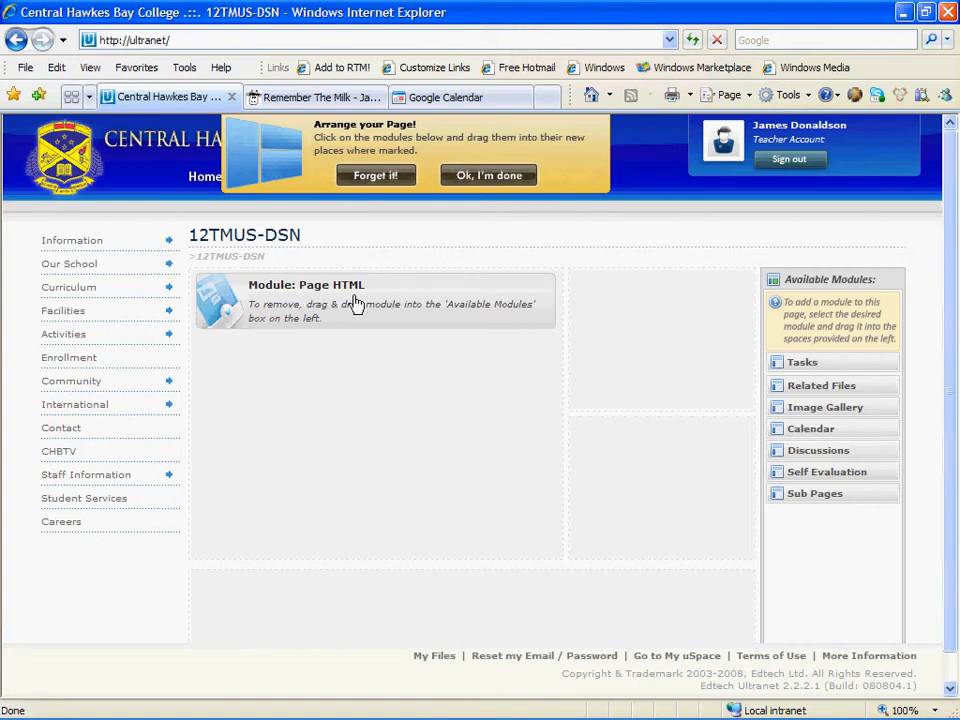
pyautogui.moveTo(330, 424)
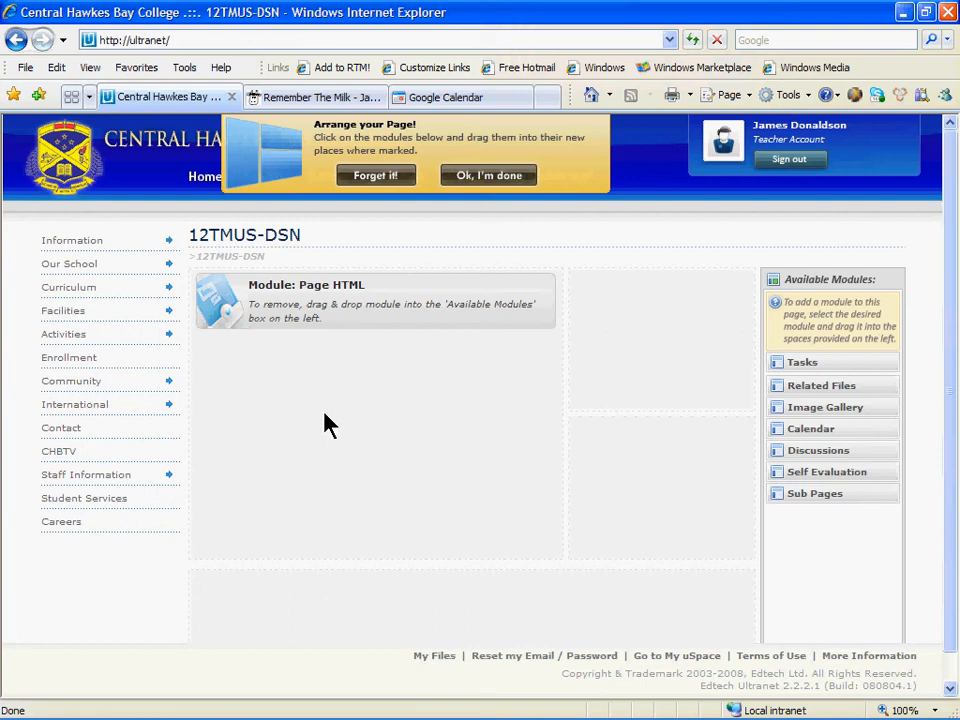
pyautogui.moveTo(460, 208)
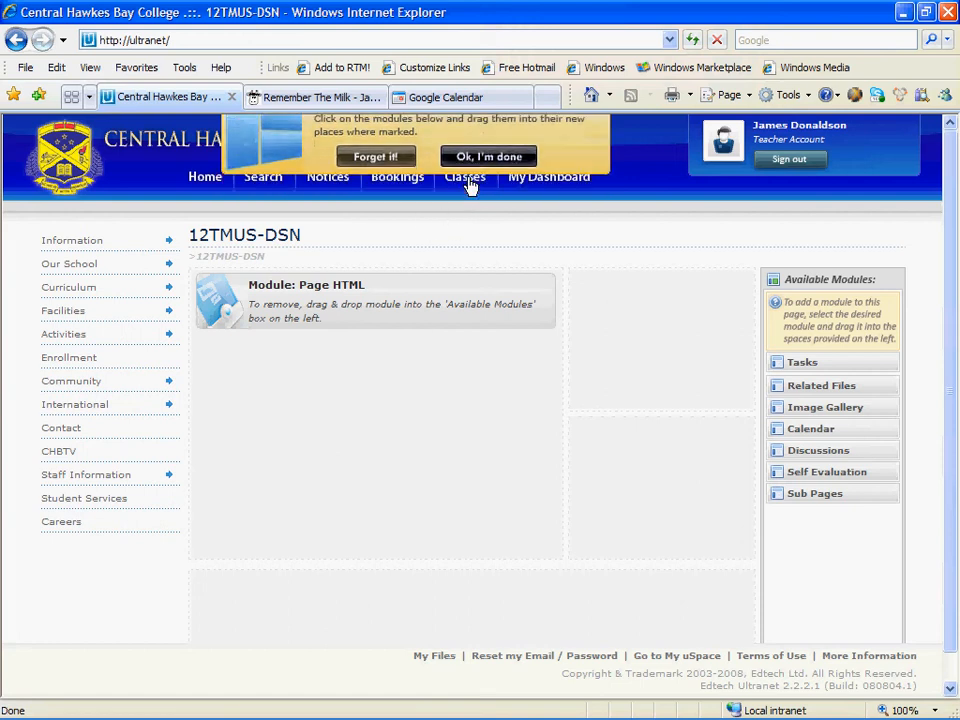
pyautogui.click(488, 156)
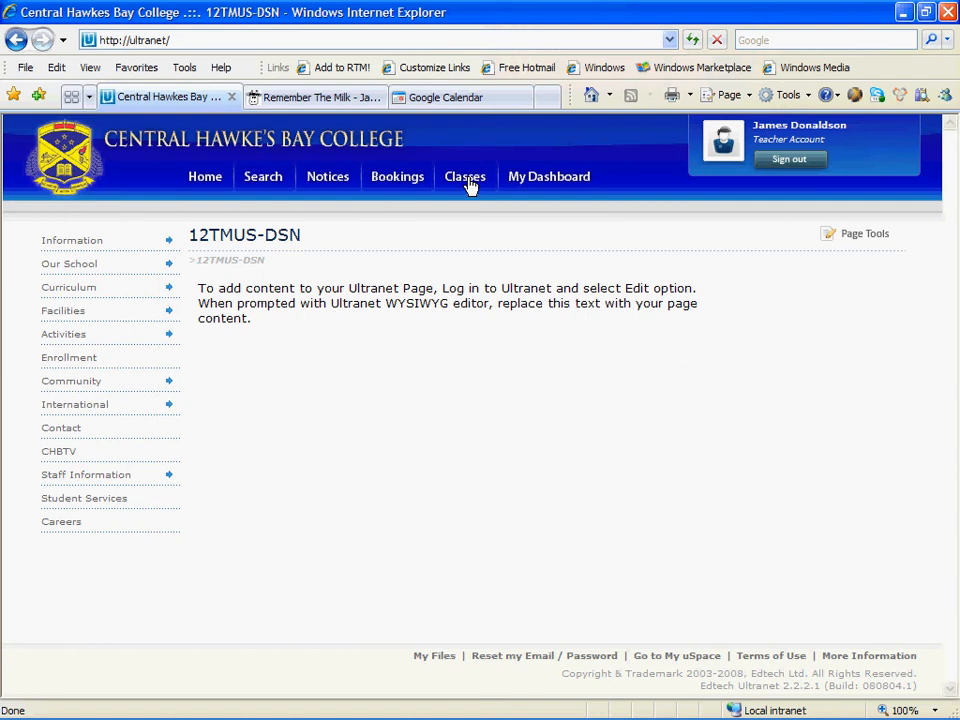
pyautogui.moveTo(408, 384)
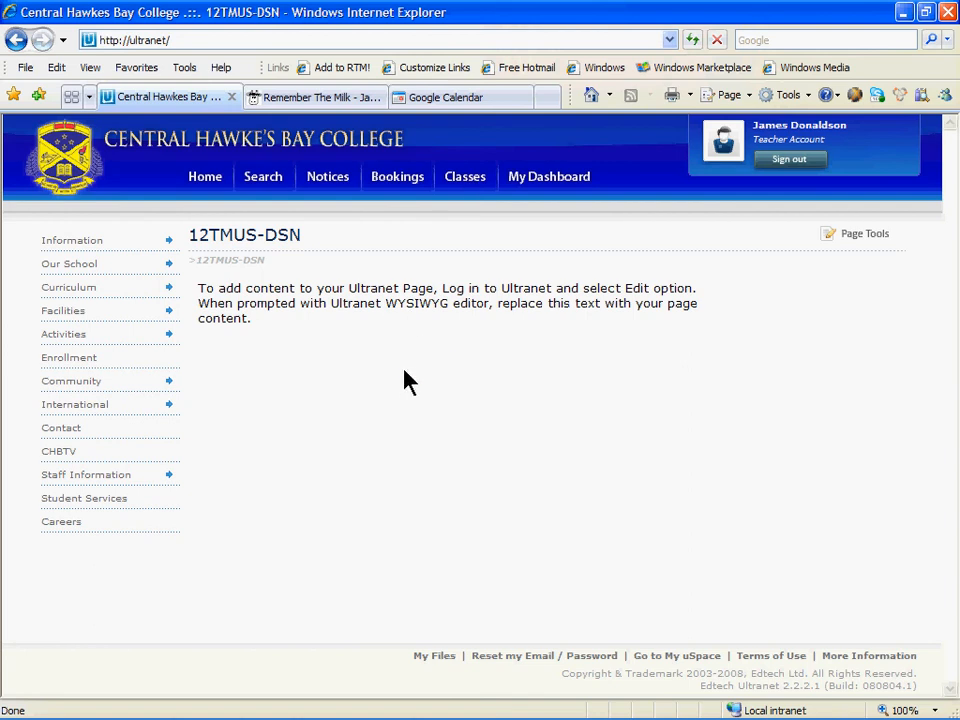
pyautogui.moveTo(864, 238)
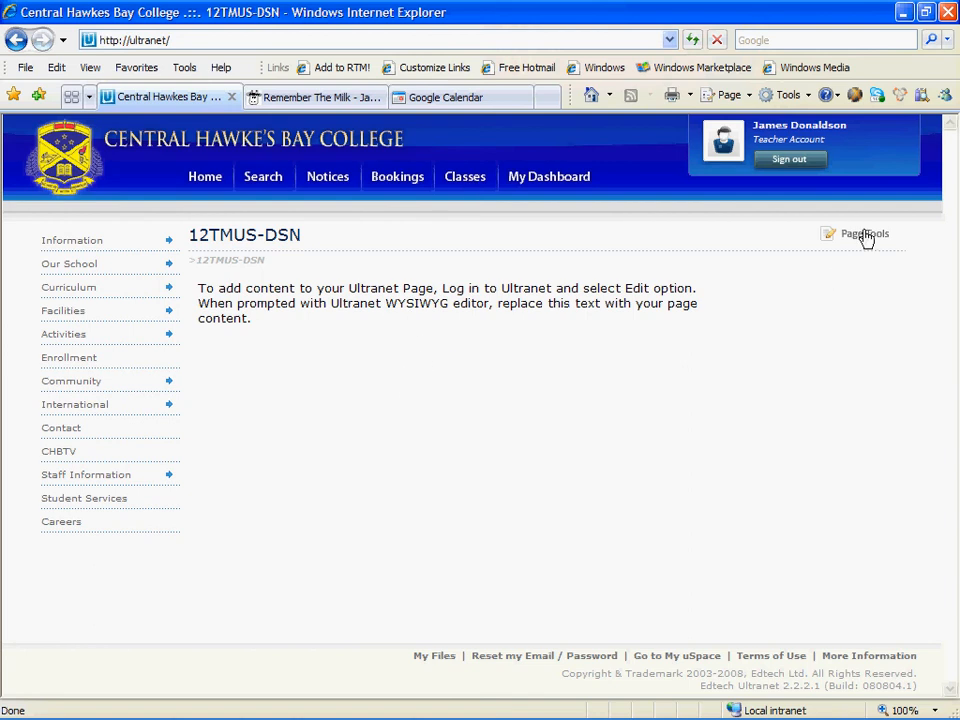
# Open the 12TMUS-DSN page for HTML editing via Page Tools.
pyautogui.click(862, 232)
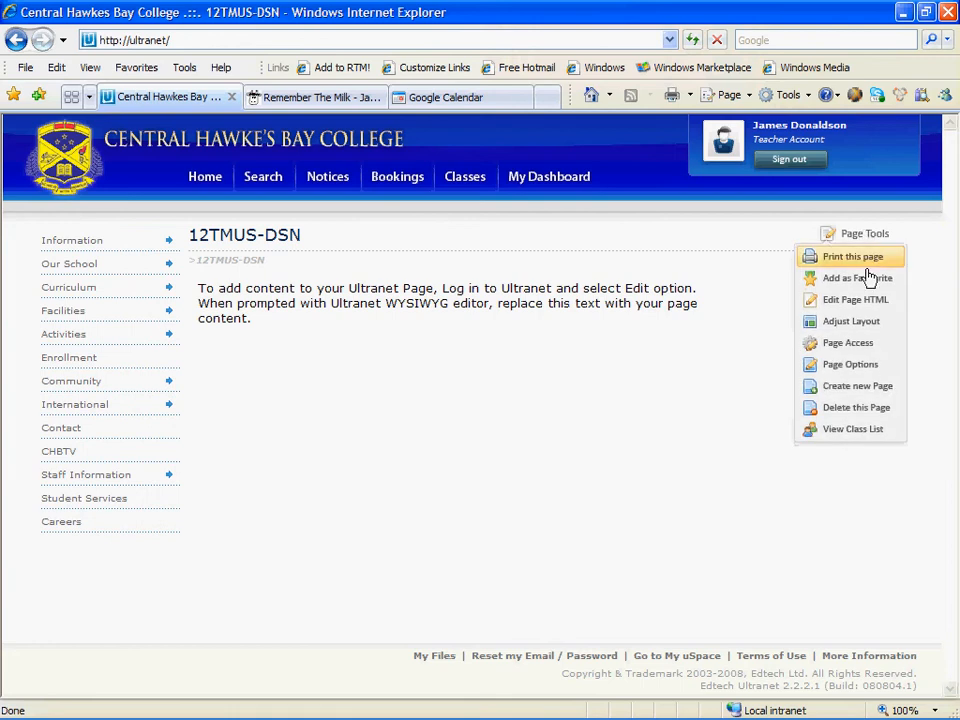
pyautogui.click(856, 300)
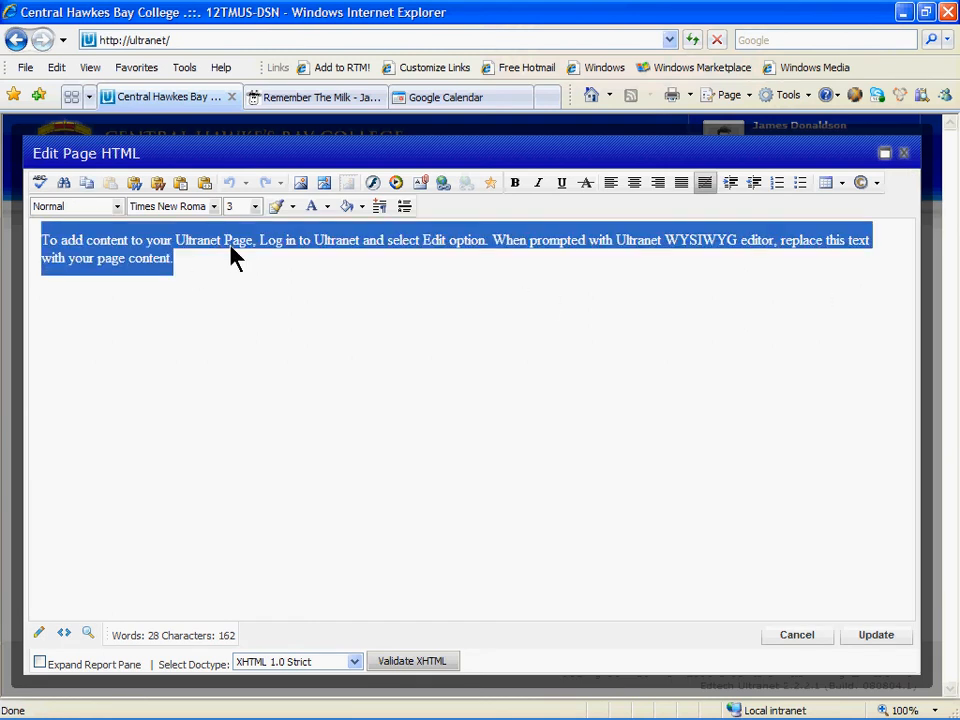
pyautogui.moveTo(252, 336)
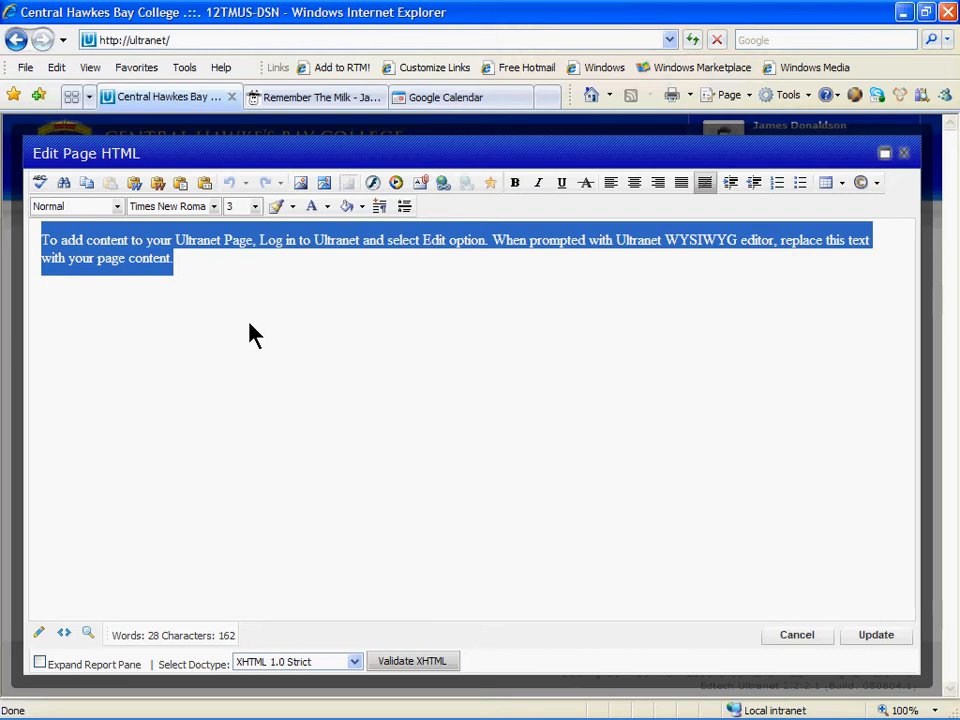
# Replace the placeholder with the centred heading 'Senior Music Tutorial'.
pyautogui.press('Delete')
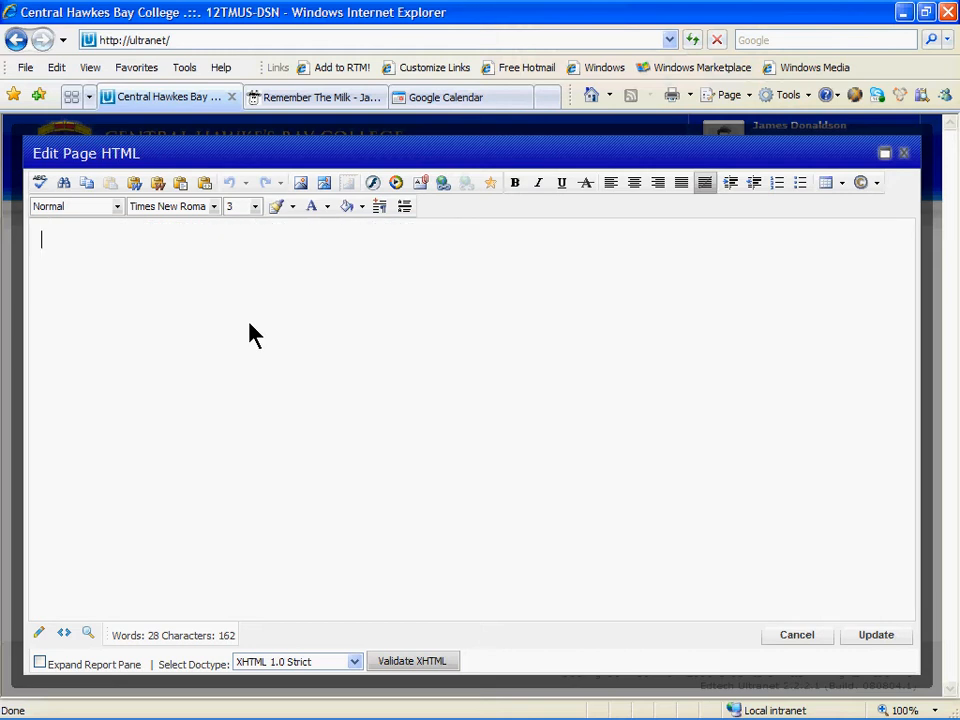
pyautogui.moveTo(286, 306)
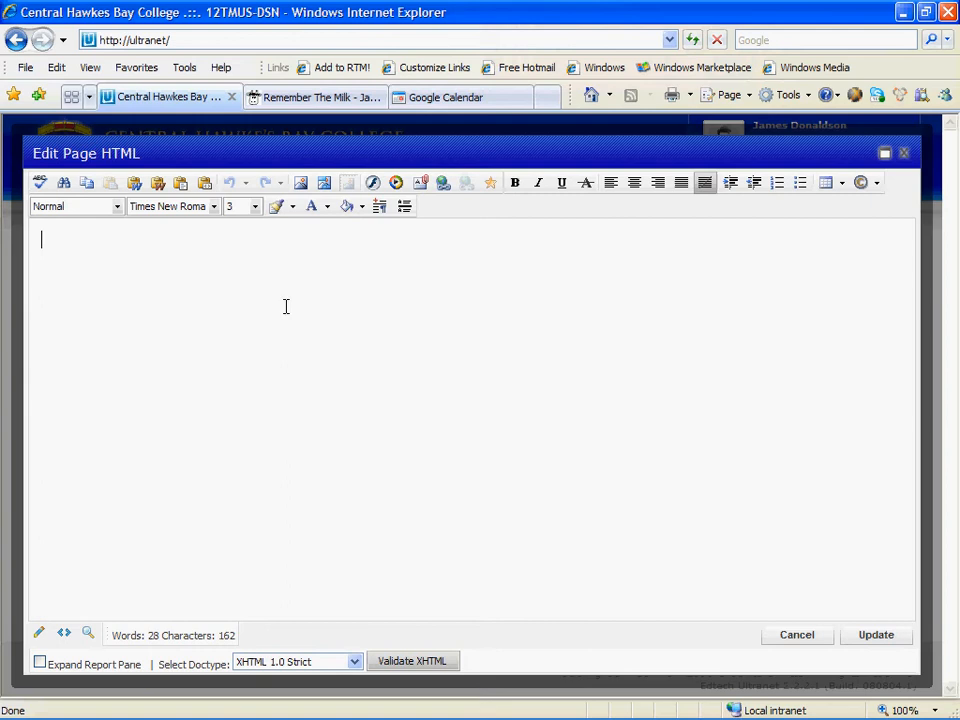
pyautogui.moveTo(644, 190)
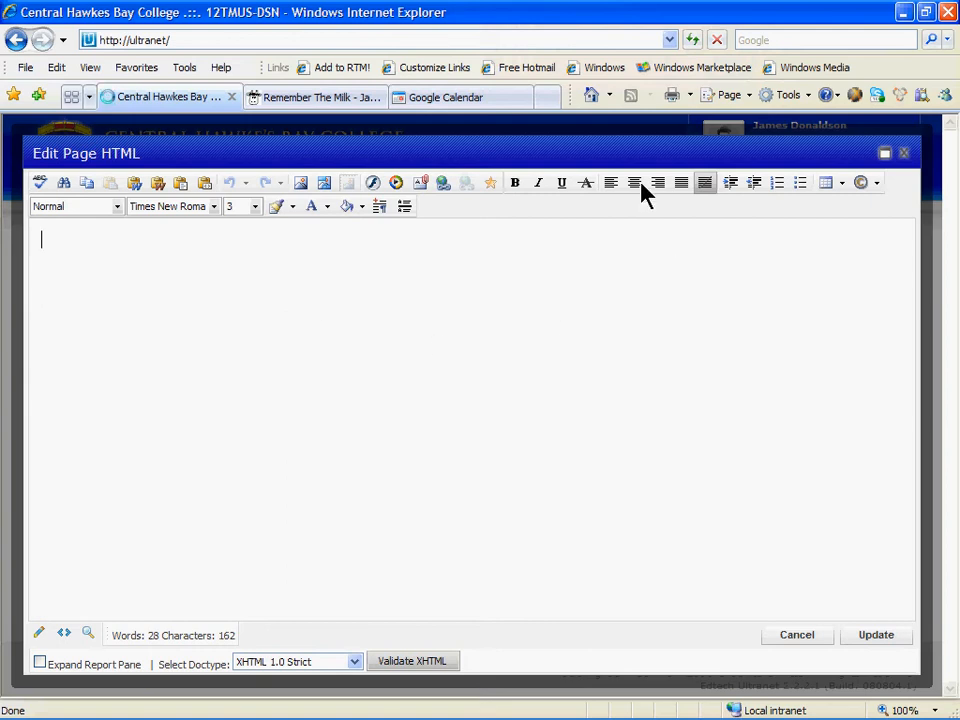
pyautogui.moveTo(634, 182)
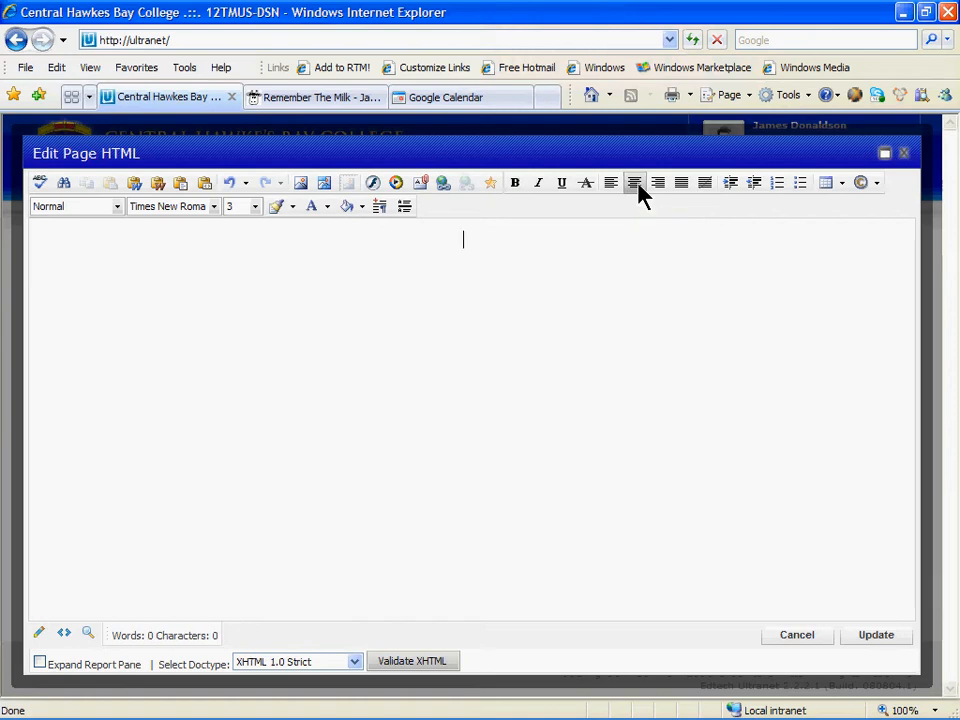
pyautogui.write('yEAR')
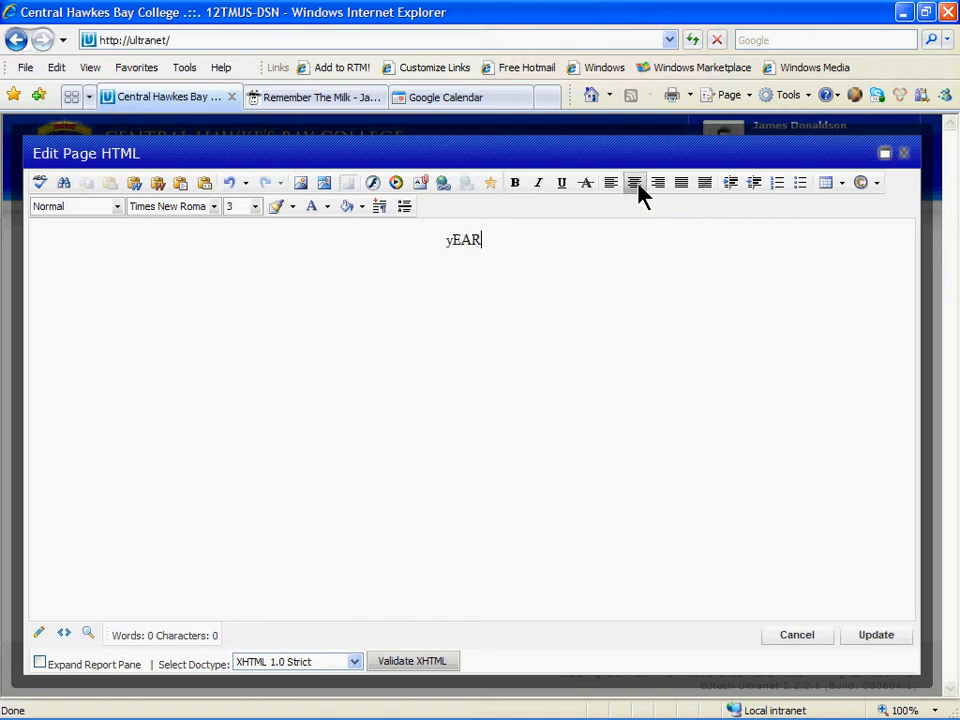
pyautogui.write('12')
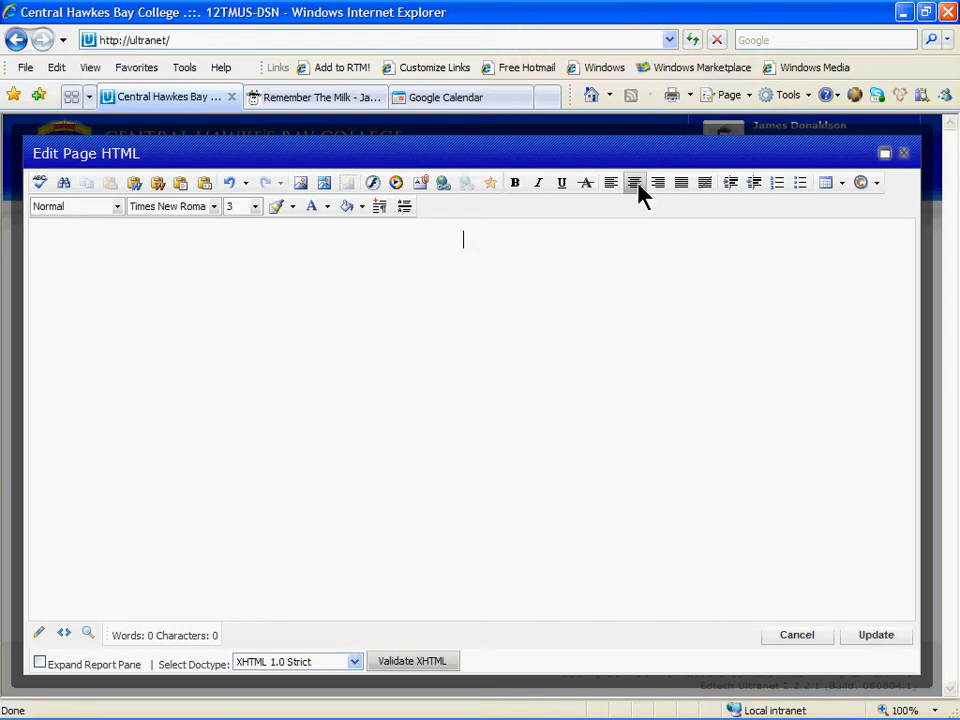
pyautogui.write('s')
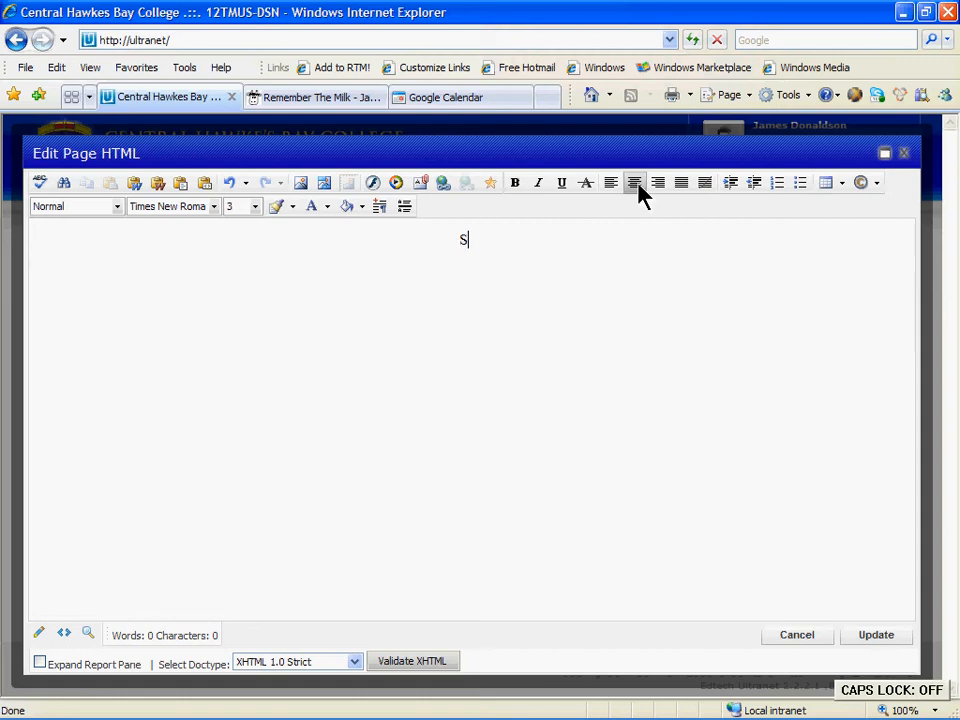
pyautogui.write('enior Music')
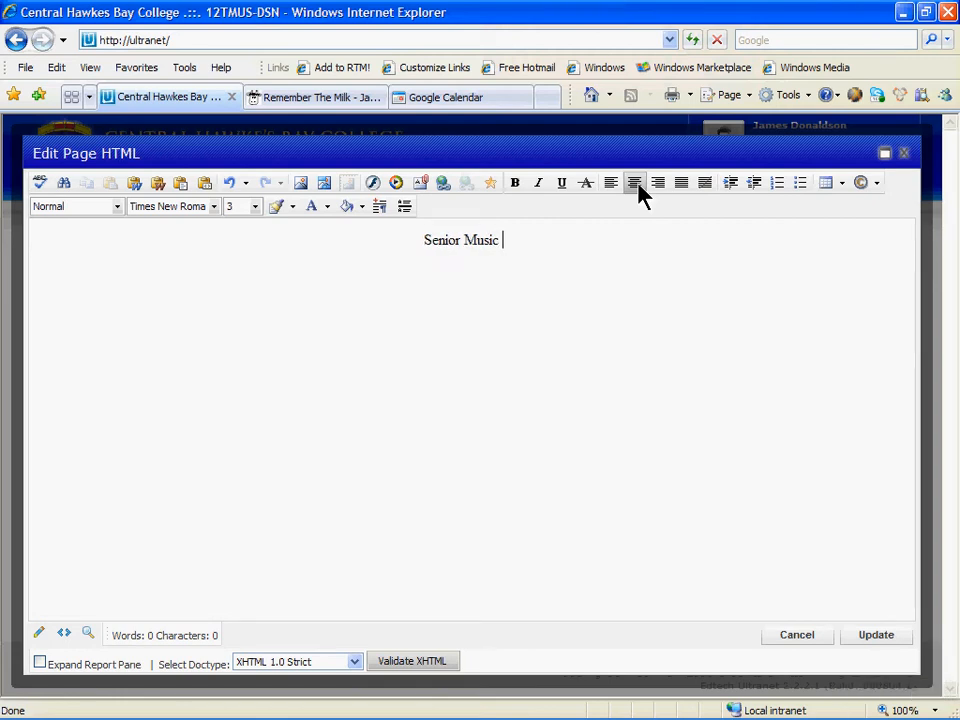
pyautogui.write('Tutorial')
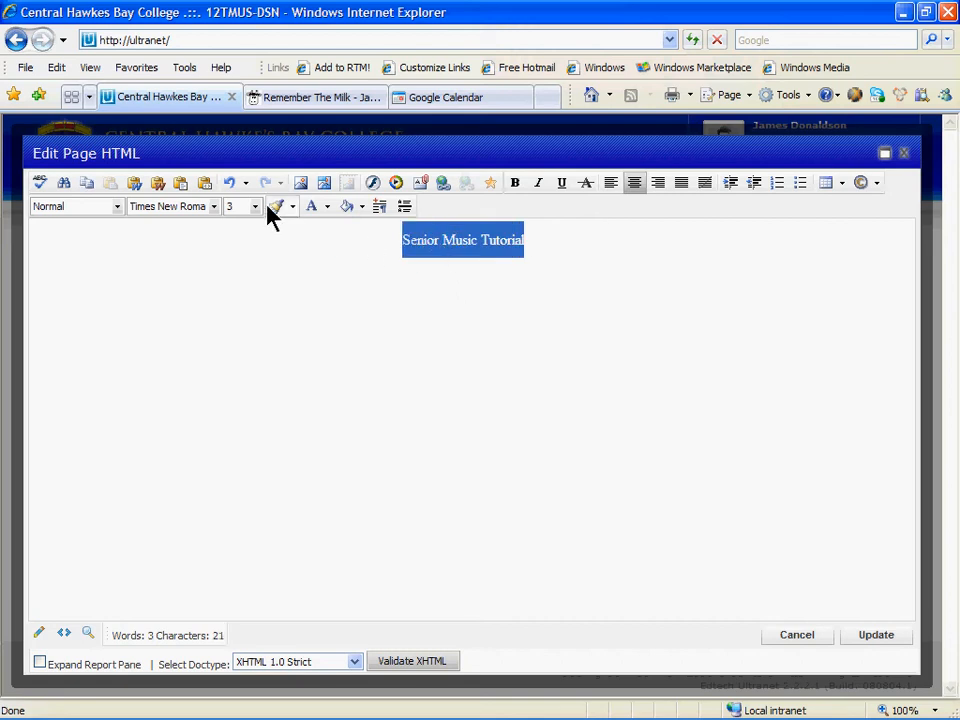
# Set the heading to font size 6 in Tahoma.
pyautogui.click(254, 206)
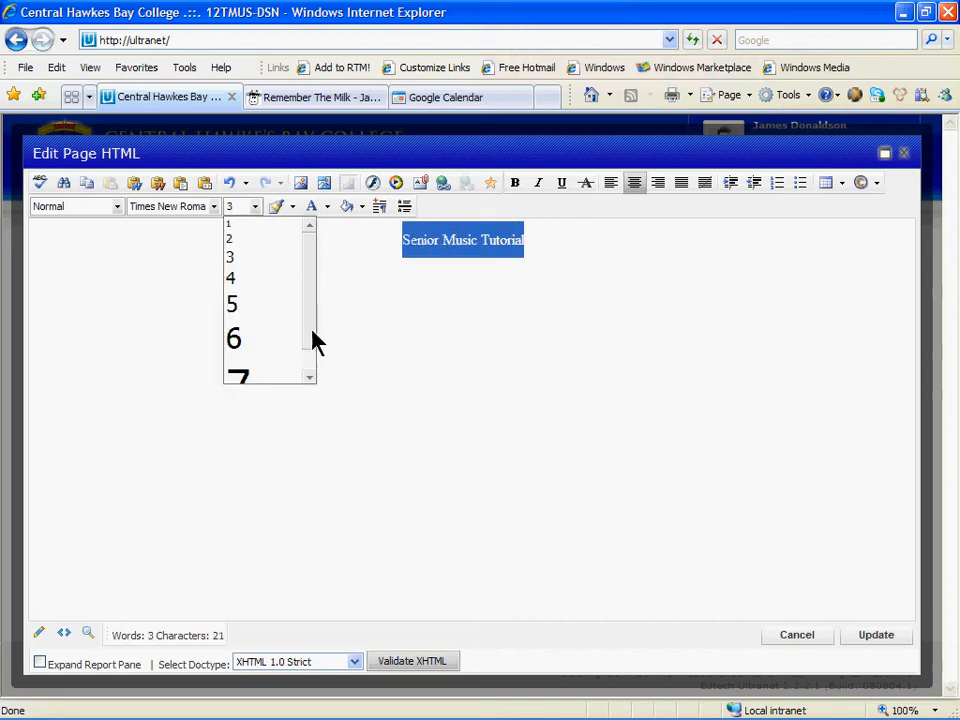
pyautogui.click(232, 338)
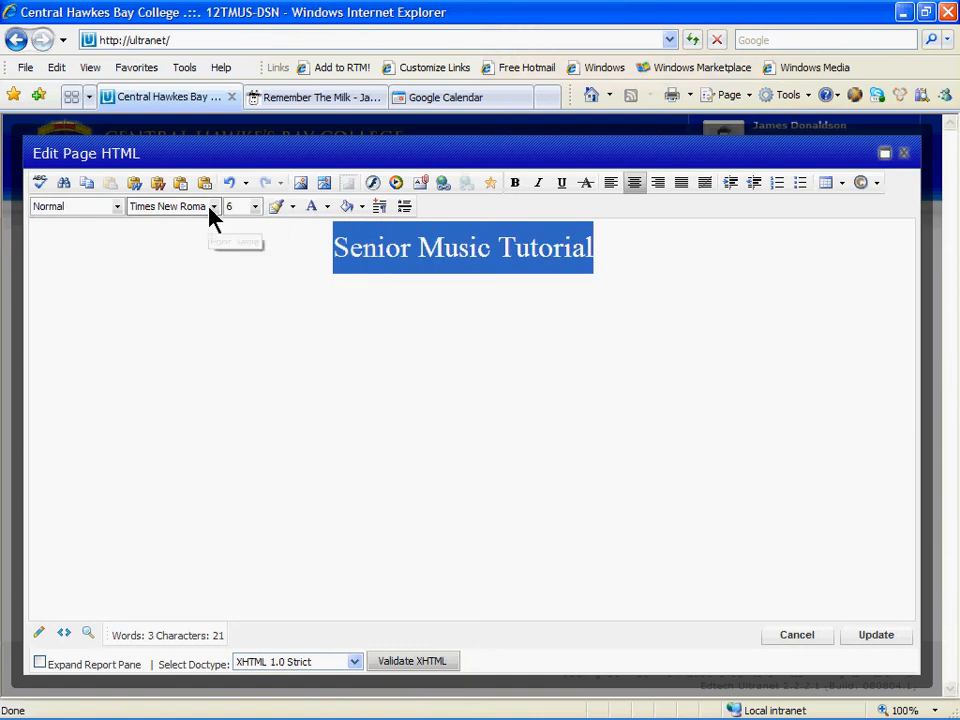
pyautogui.click(212, 206)
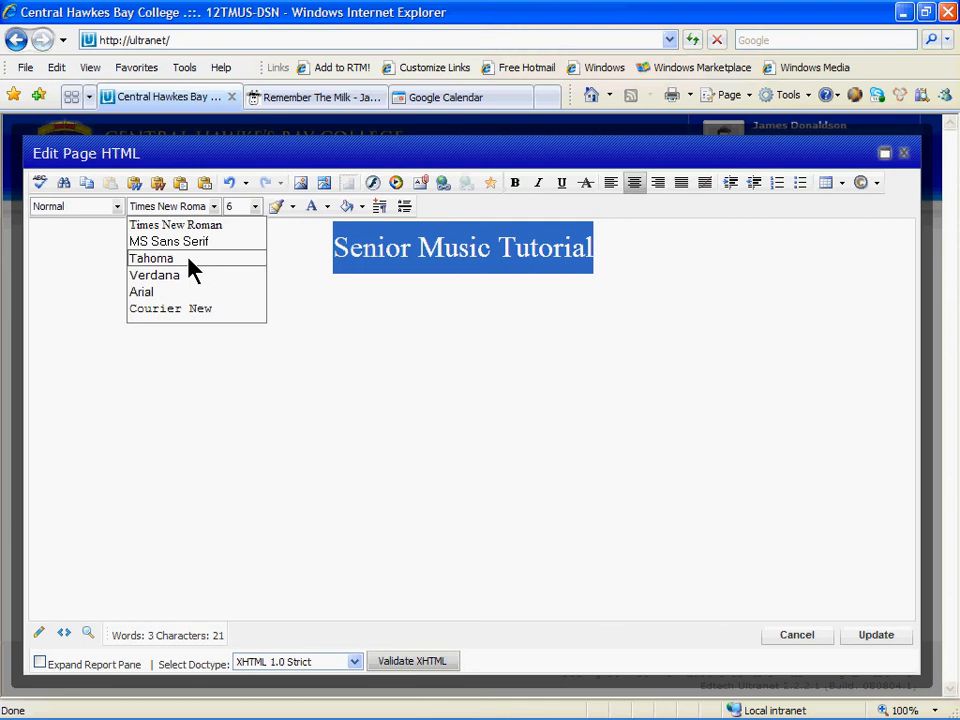
pyautogui.click(152, 258)
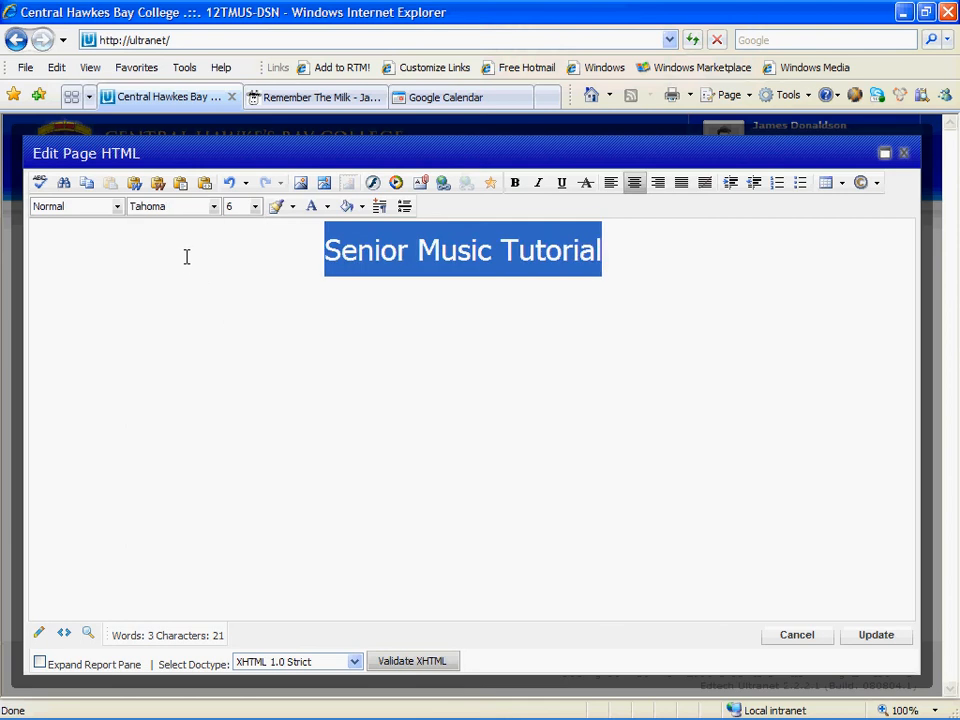
pyautogui.moveTo(196, 264)
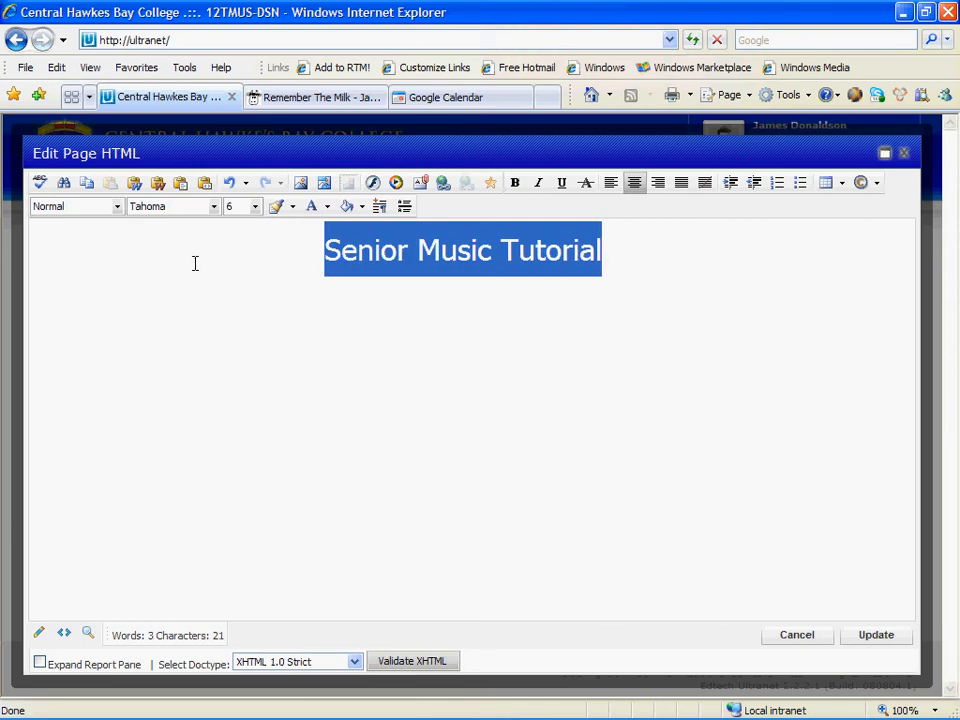
pyautogui.moveTo(174, 246)
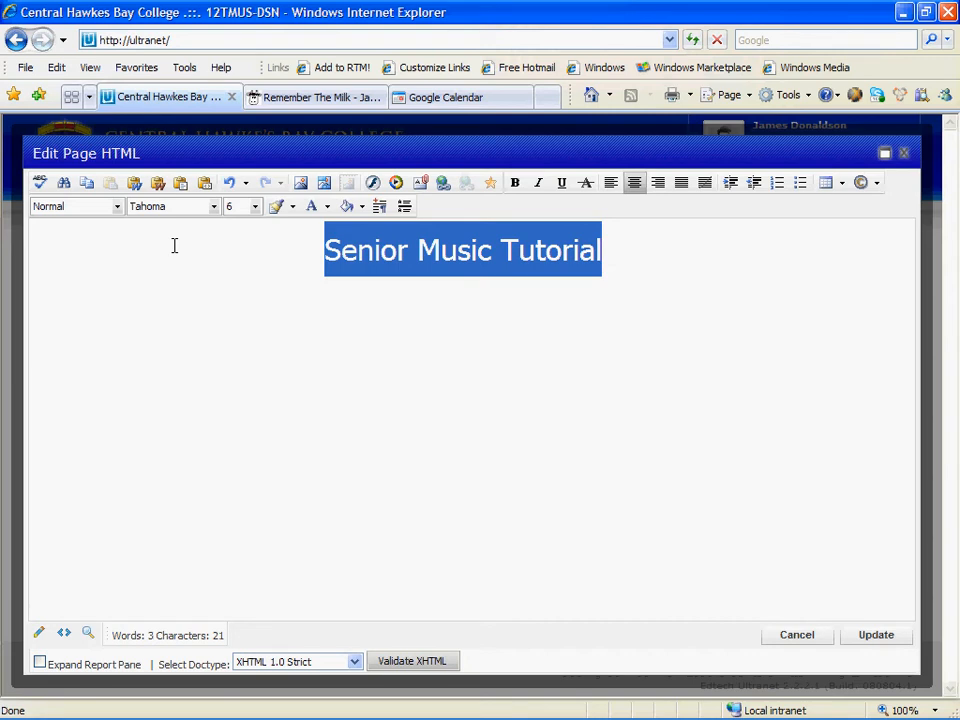
pyautogui.moveTo(182, 244)
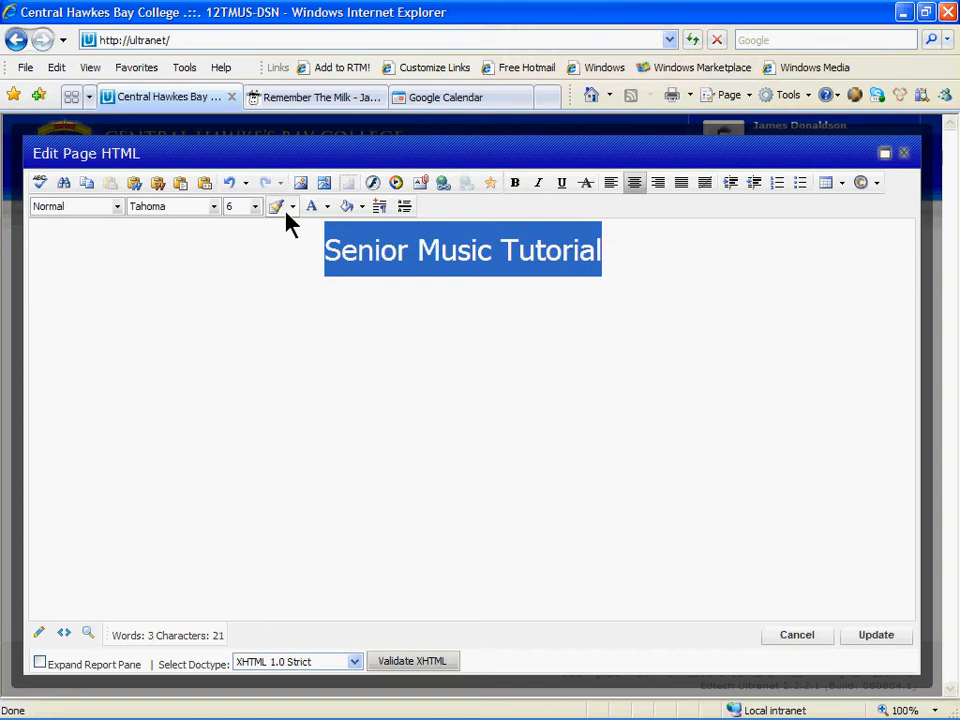
# Colour the 'Senior Music Tutorial' heading red via the Foreground Color choices.
pyautogui.click(328, 206)
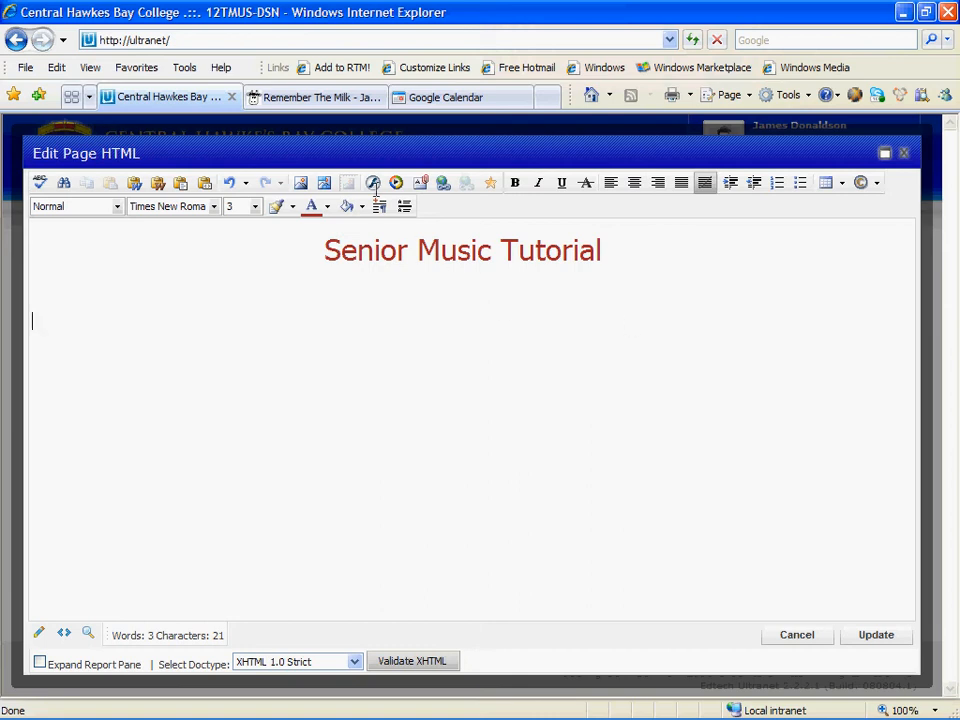
pyautogui.moveTo(302, 182)
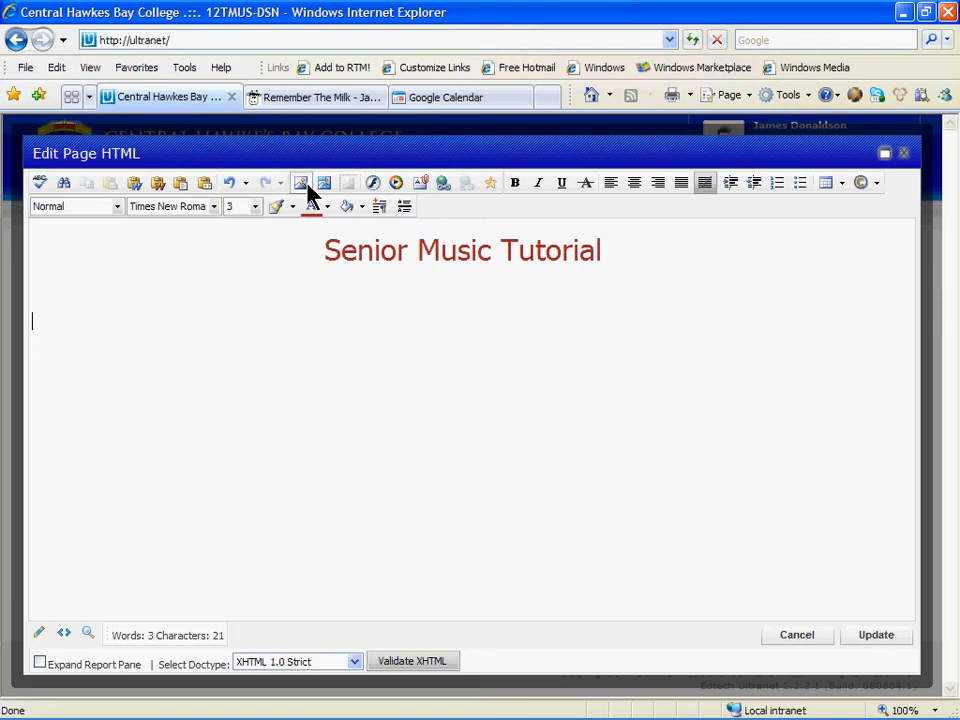
# Start an image upload in the Image Manager and bring up the file chooser.
pyautogui.click(302, 184)
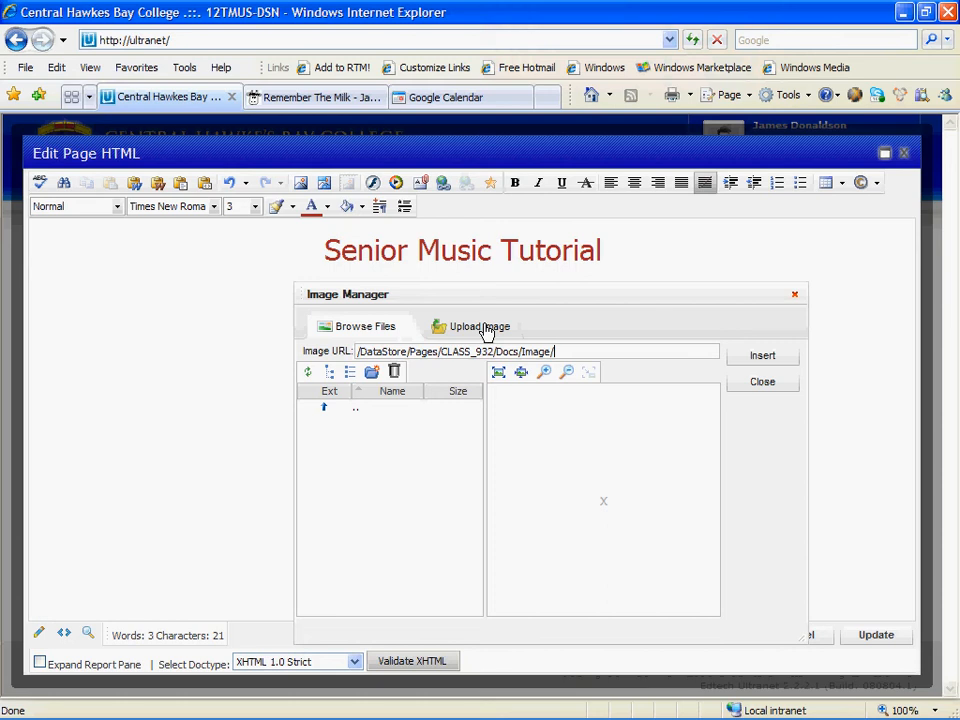
pyautogui.click(460, 326)
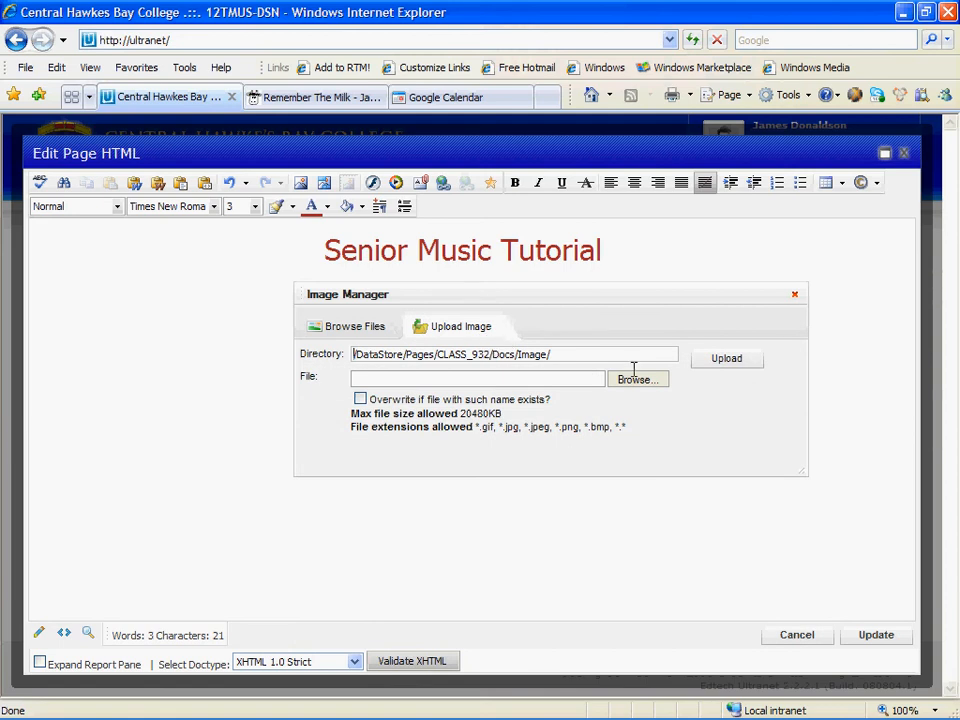
pyautogui.click(636, 380)
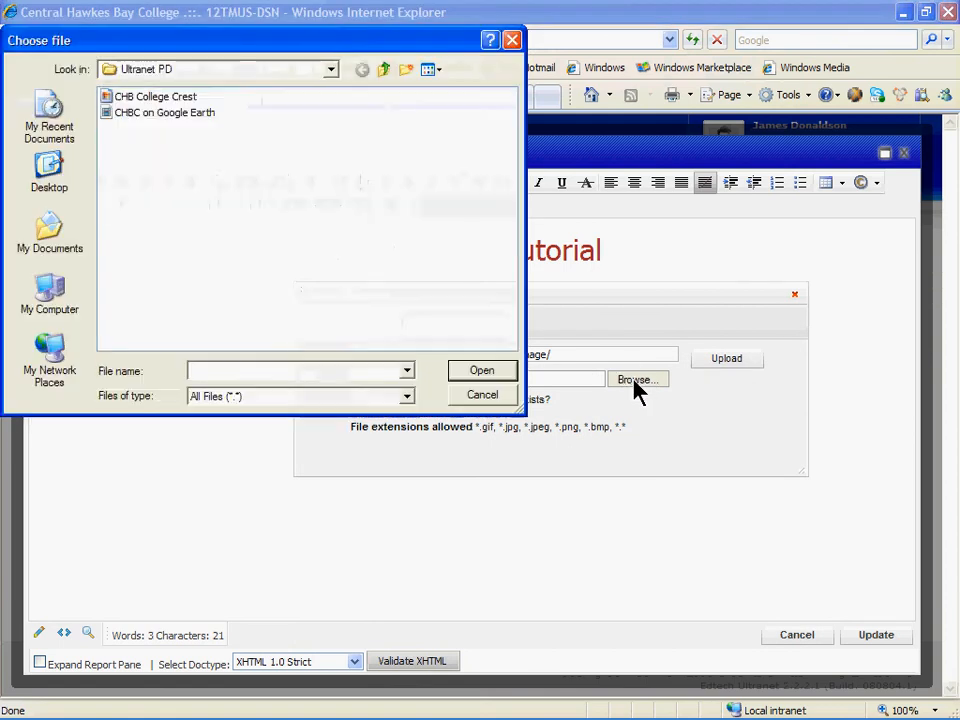
# Navigate Desktop > Resources drive > Teacher_Resources > amPD > Ultranet PD.
pyautogui.click(48, 176)
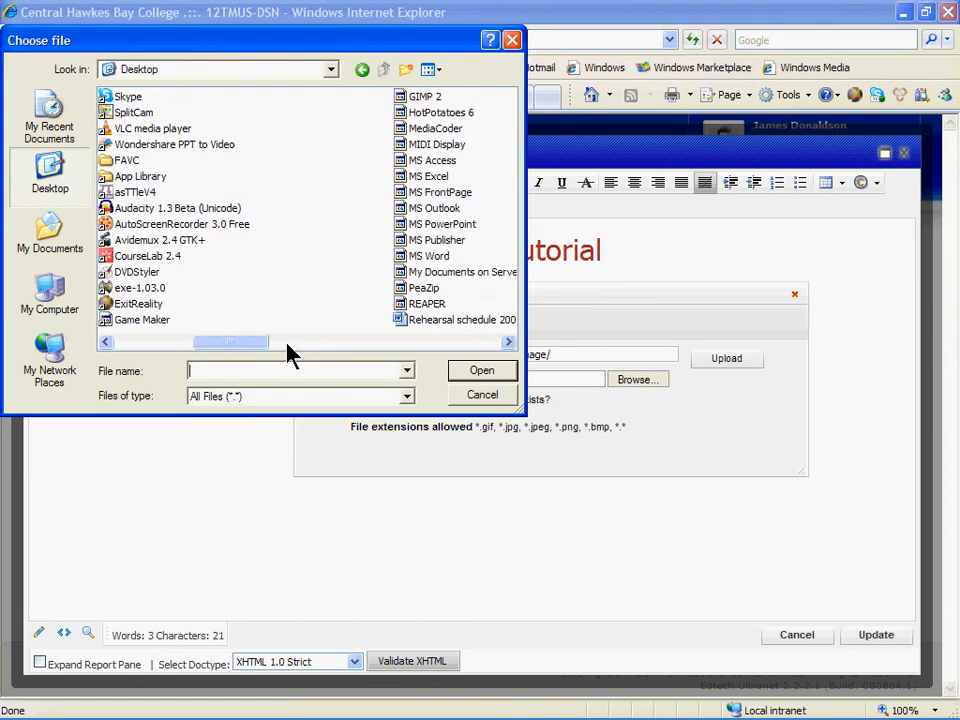
pyautogui.hscroll(3)
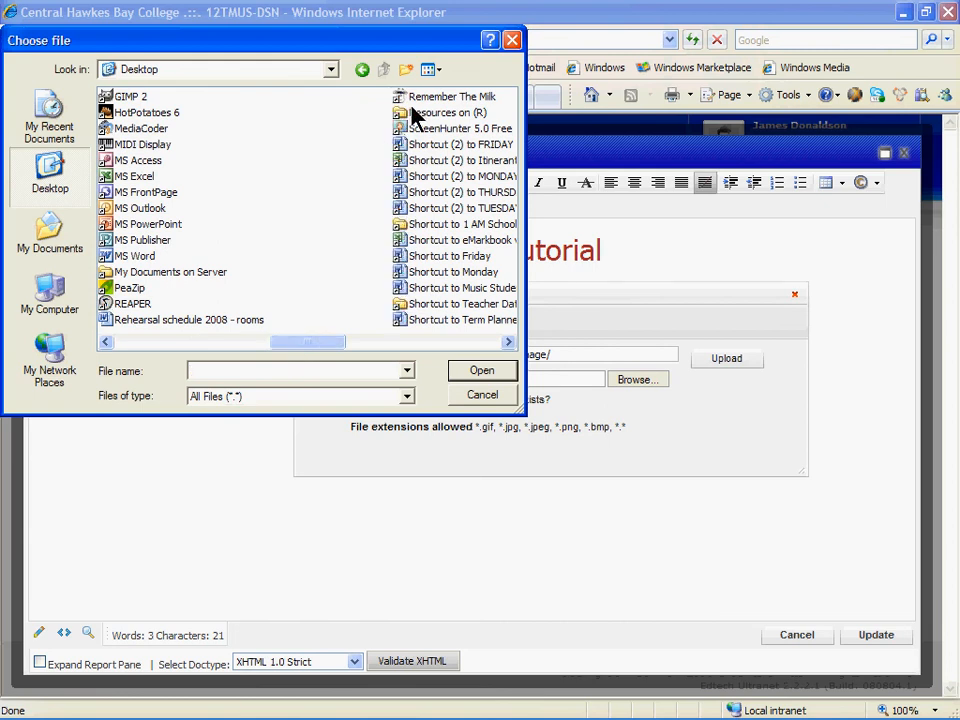
pyautogui.doubleClick(160, 112)
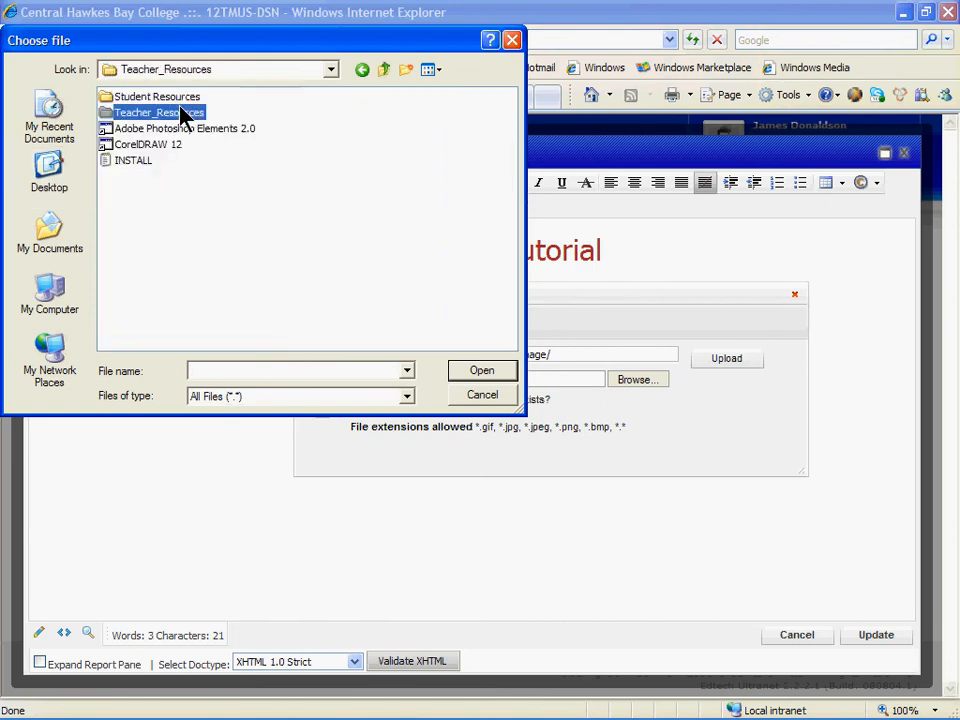
pyautogui.doubleClick(160, 112)
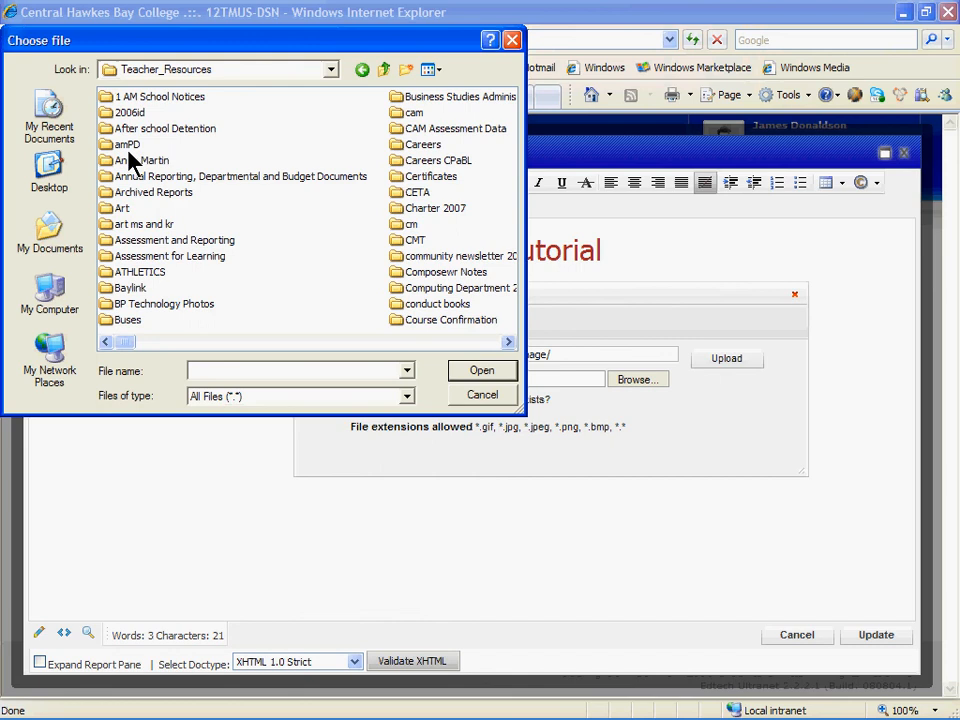
pyautogui.doubleClick(128, 144)
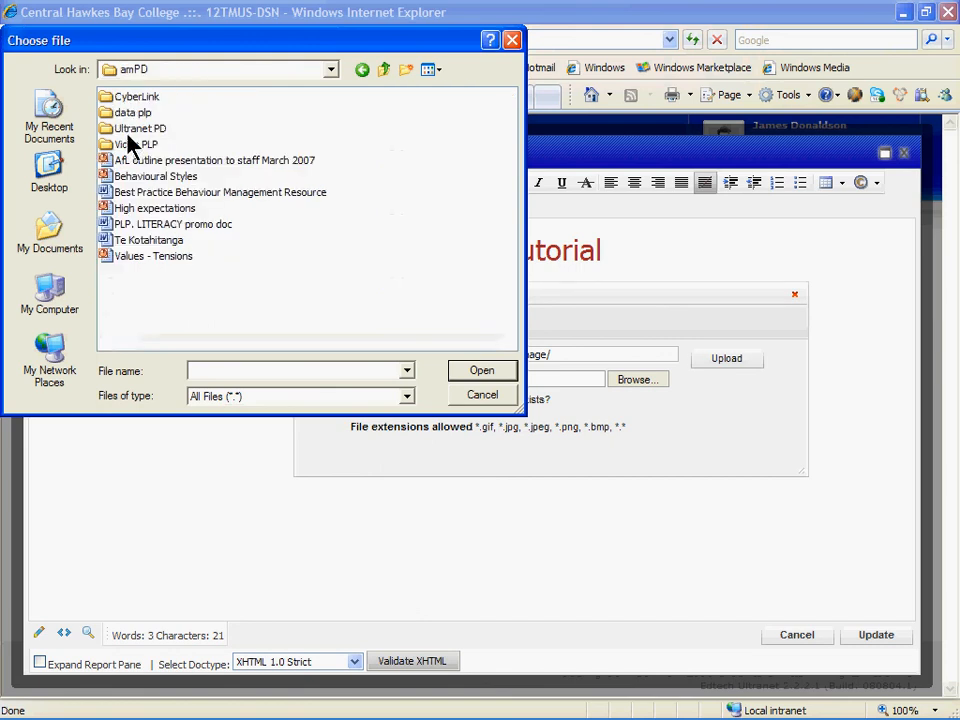
pyautogui.doubleClick(140, 128)
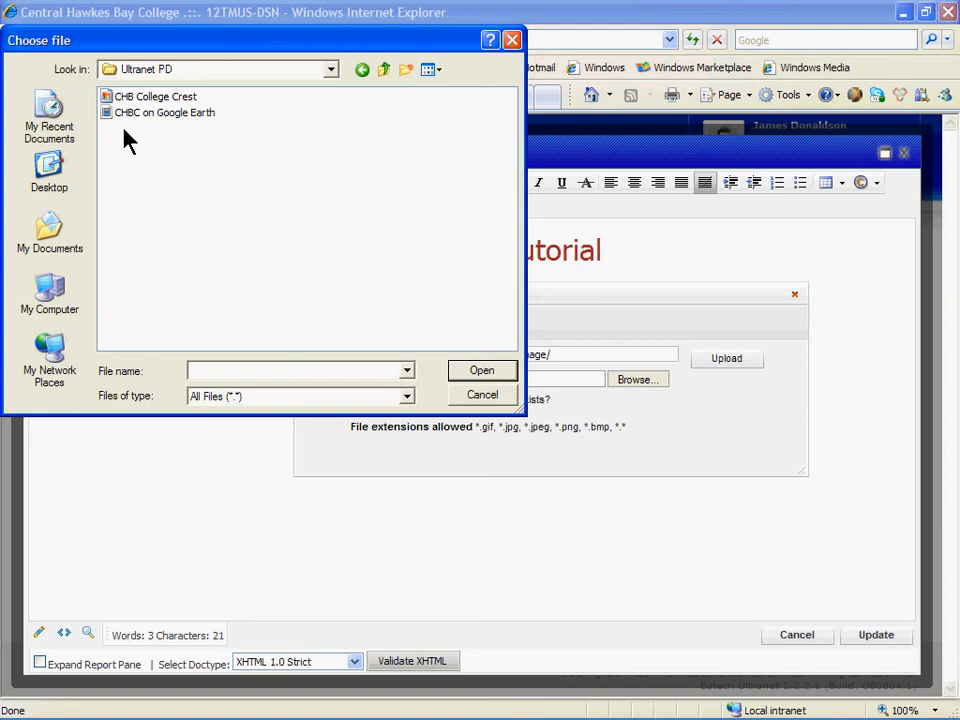
pyautogui.moveTo(150, 100)
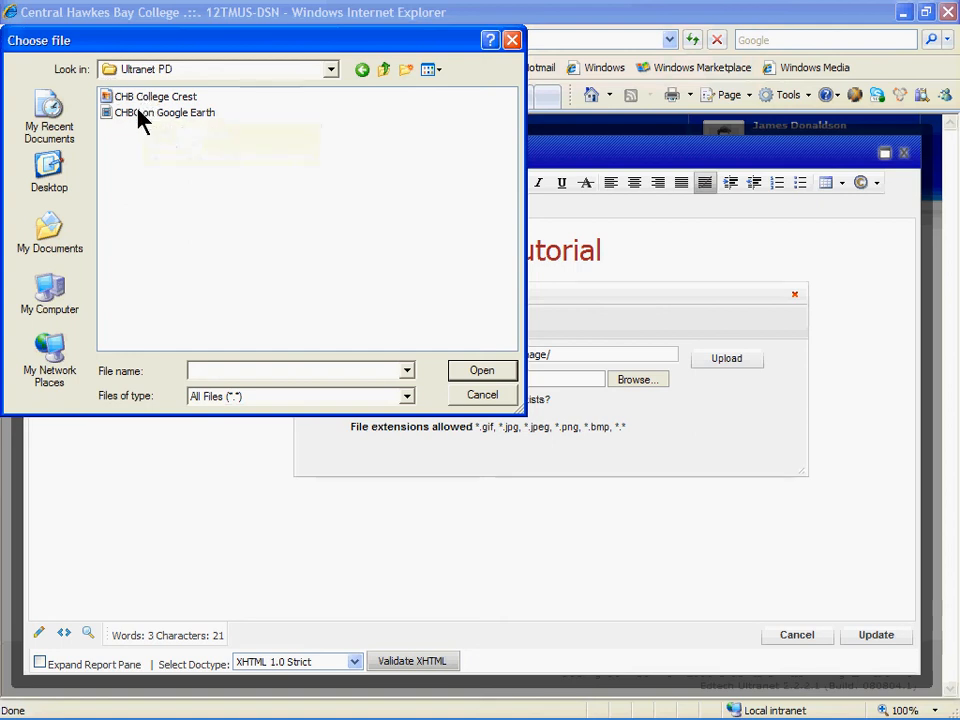
pyautogui.moveTo(164, 112)
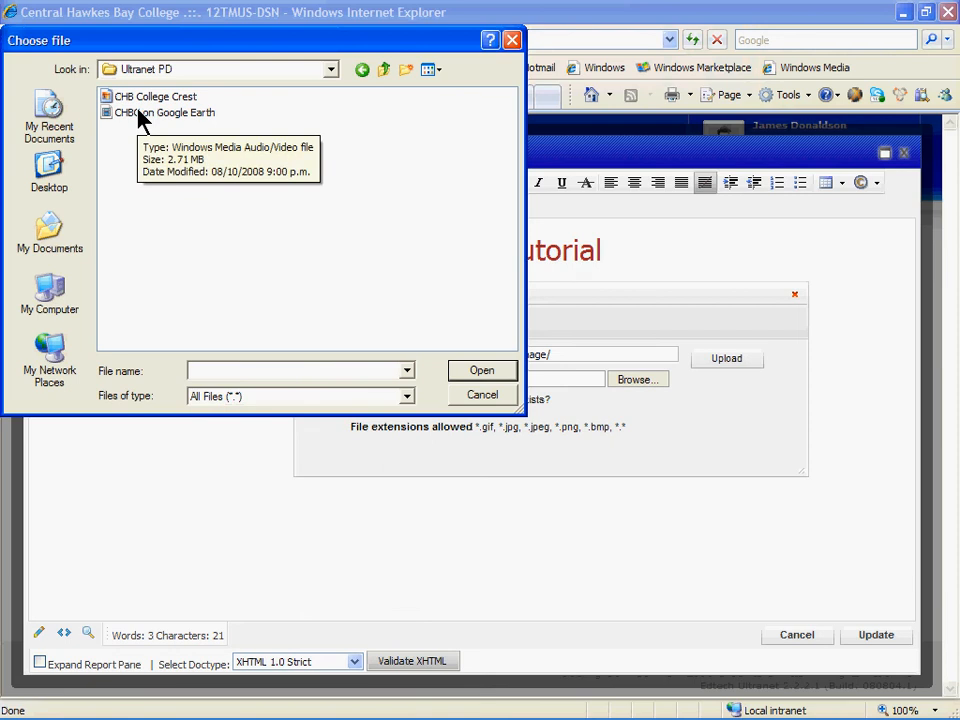
# Select the CHB College Crest file as the image to upload.
pyautogui.click(156, 96)
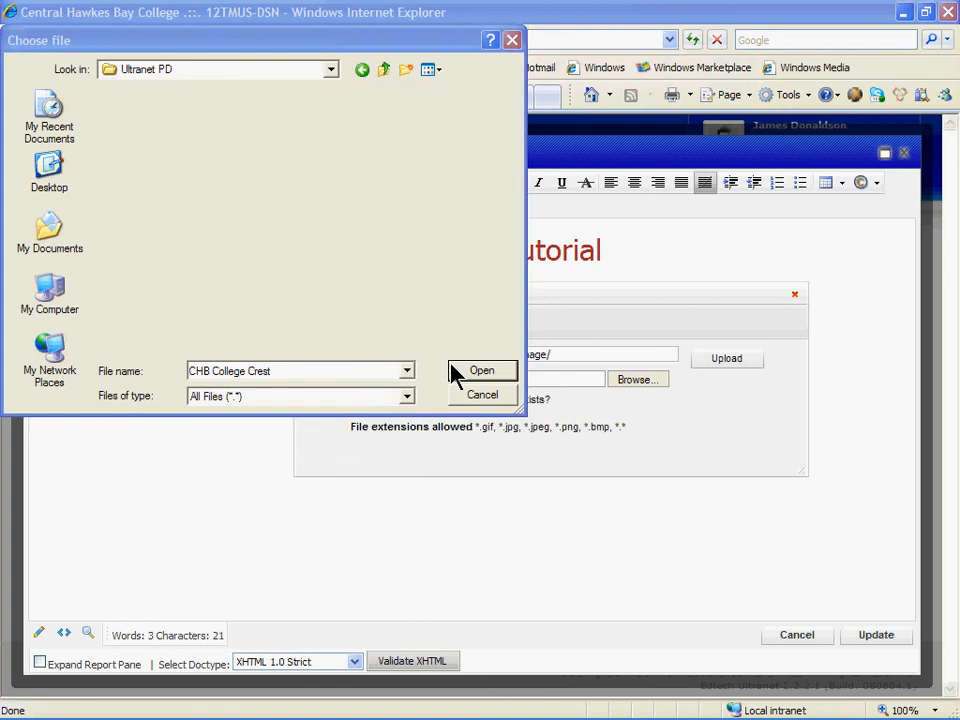
pyautogui.click(482, 370)
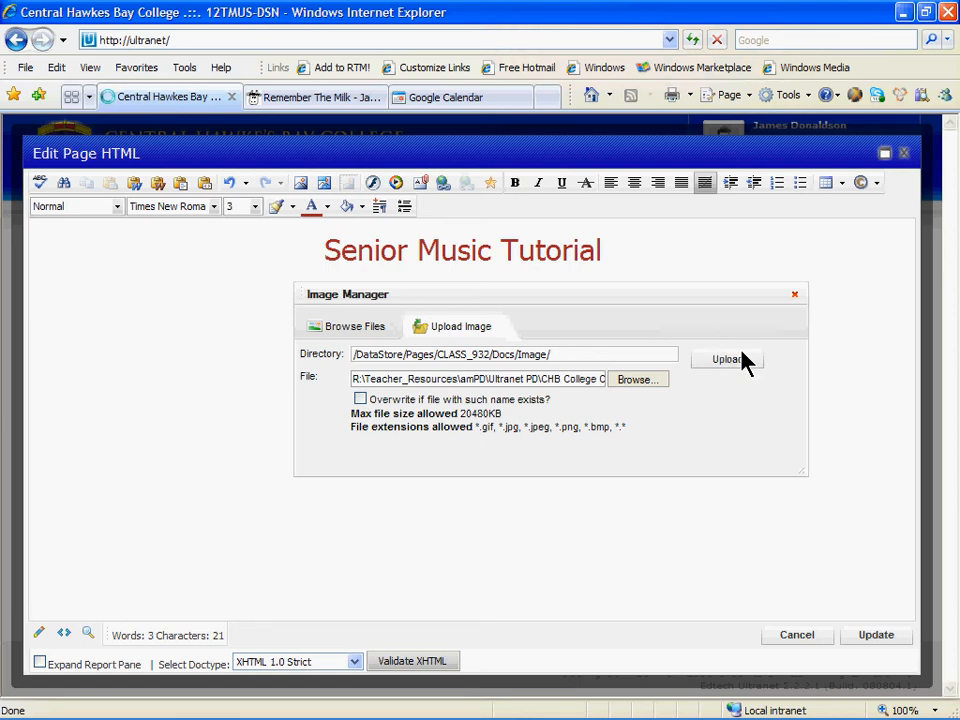
# Upload the crest and select CHB College Crest.jpg in the class image library.
pyautogui.click(724, 360)
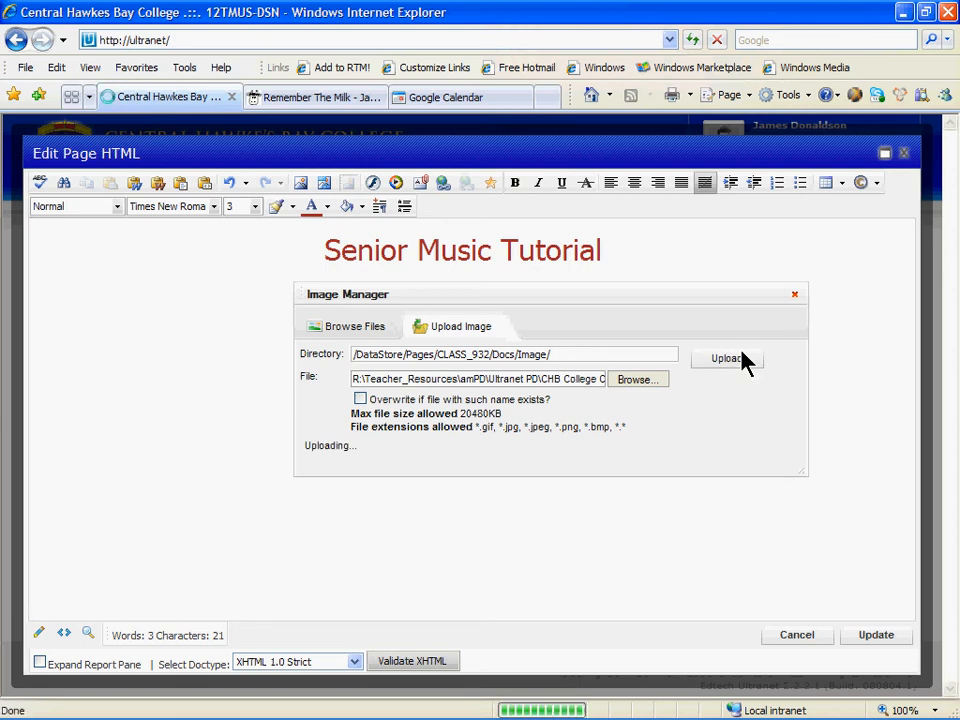
pyautogui.click(728, 358)
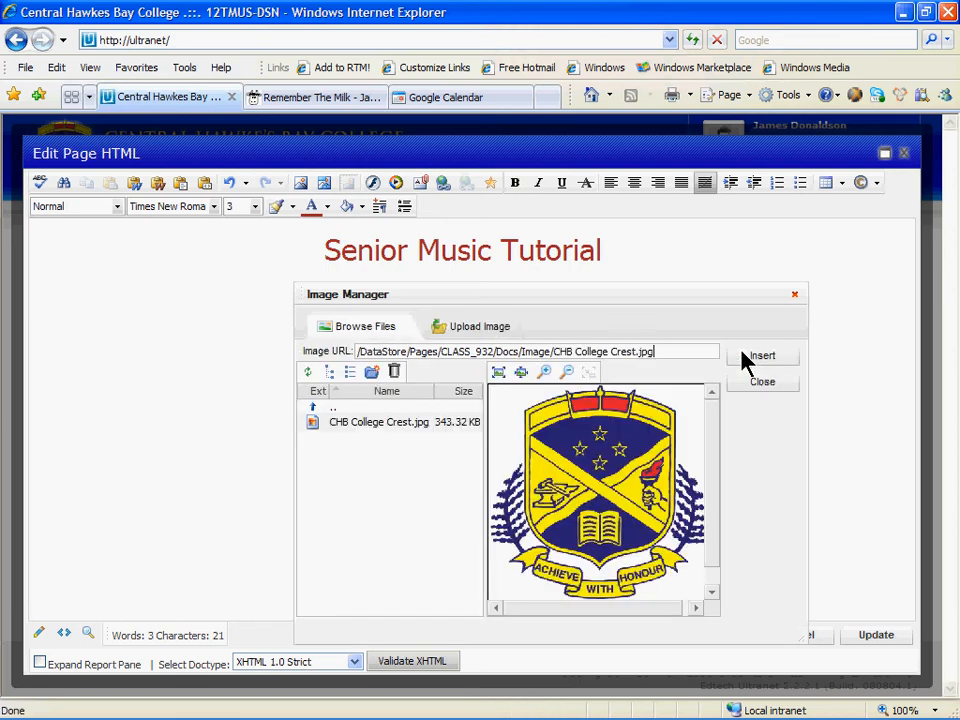
pyautogui.moveTo(710, 356)
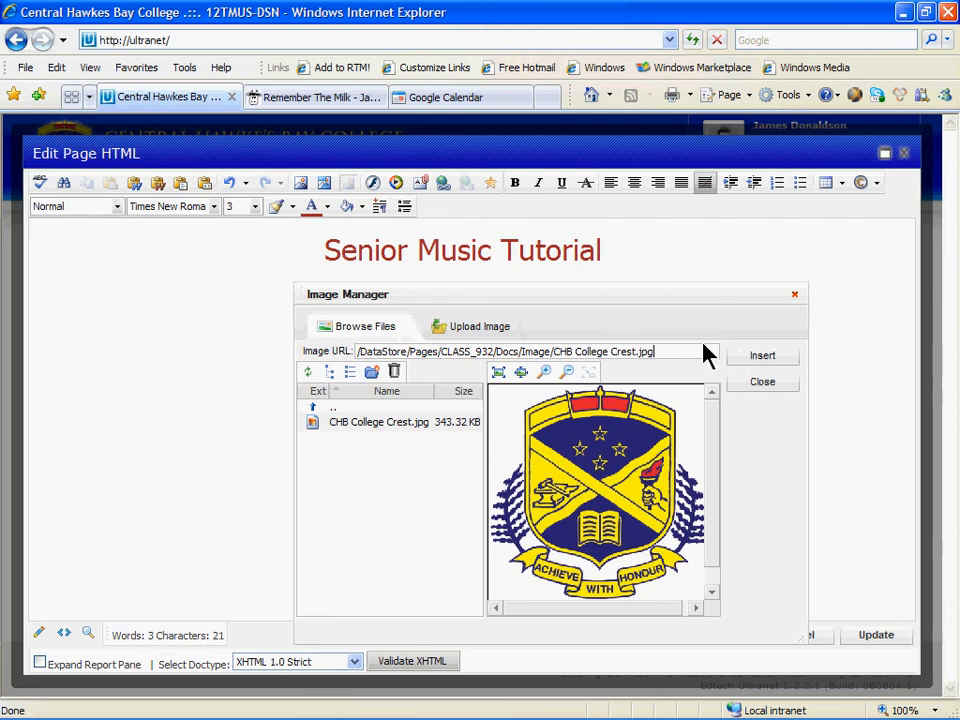
pyautogui.moveTo(350, 430)
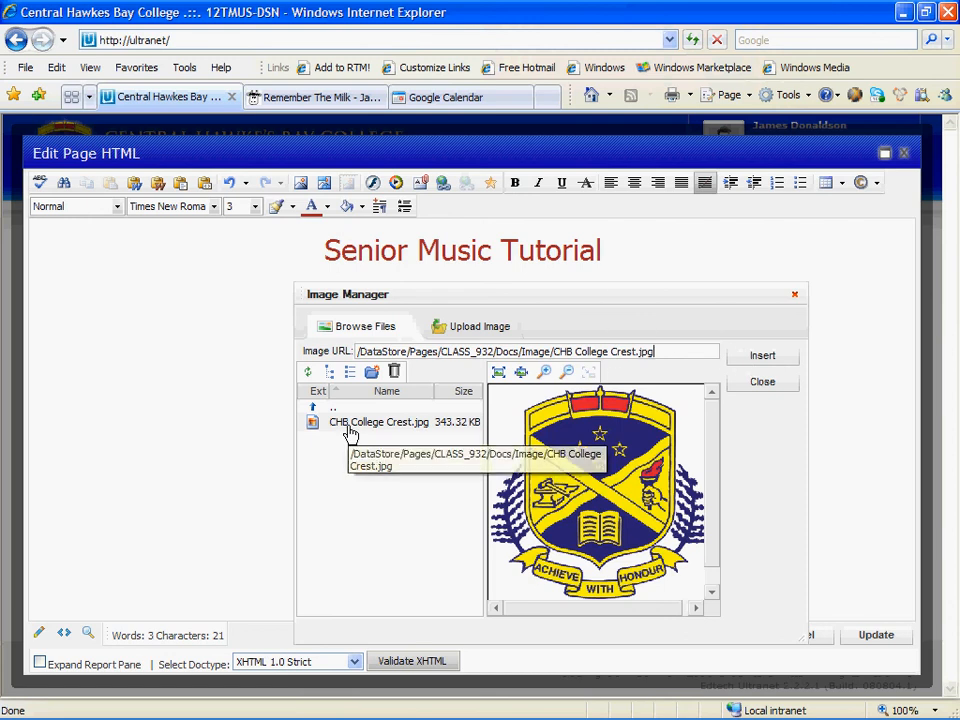
pyautogui.moveTo(616, 420)
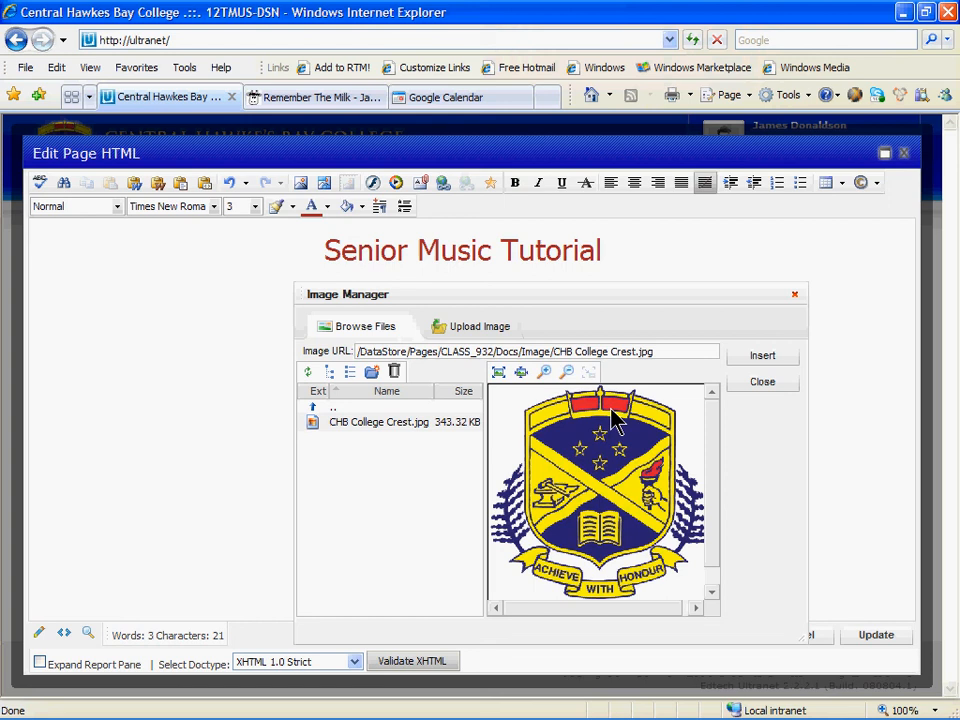
pyautogui.moveTo(504, 422)
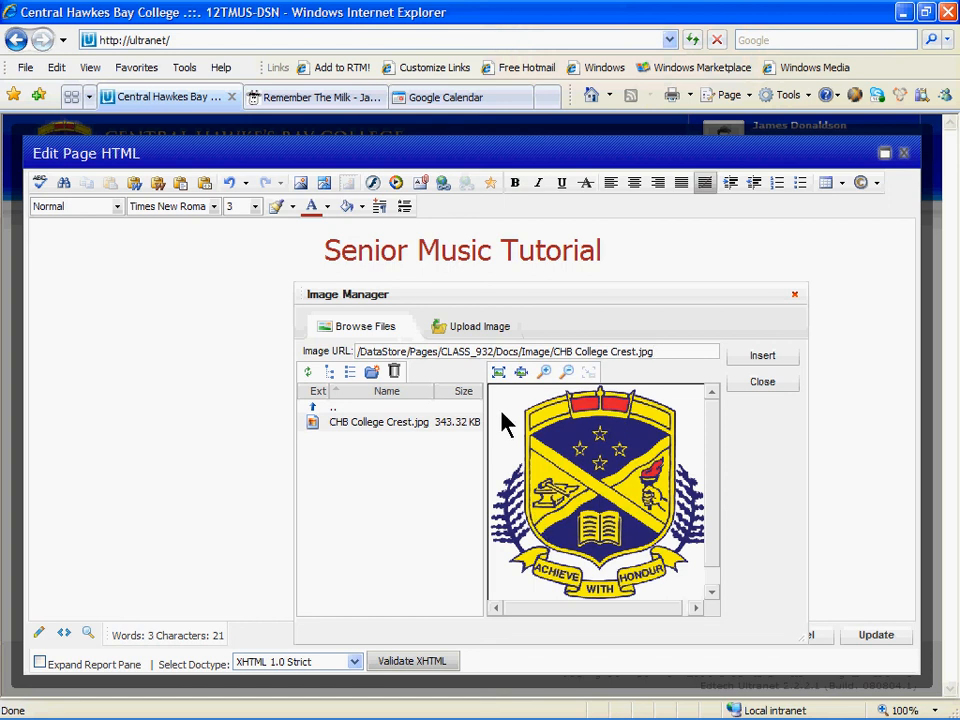
pyautogui.moveTo(784, 364)
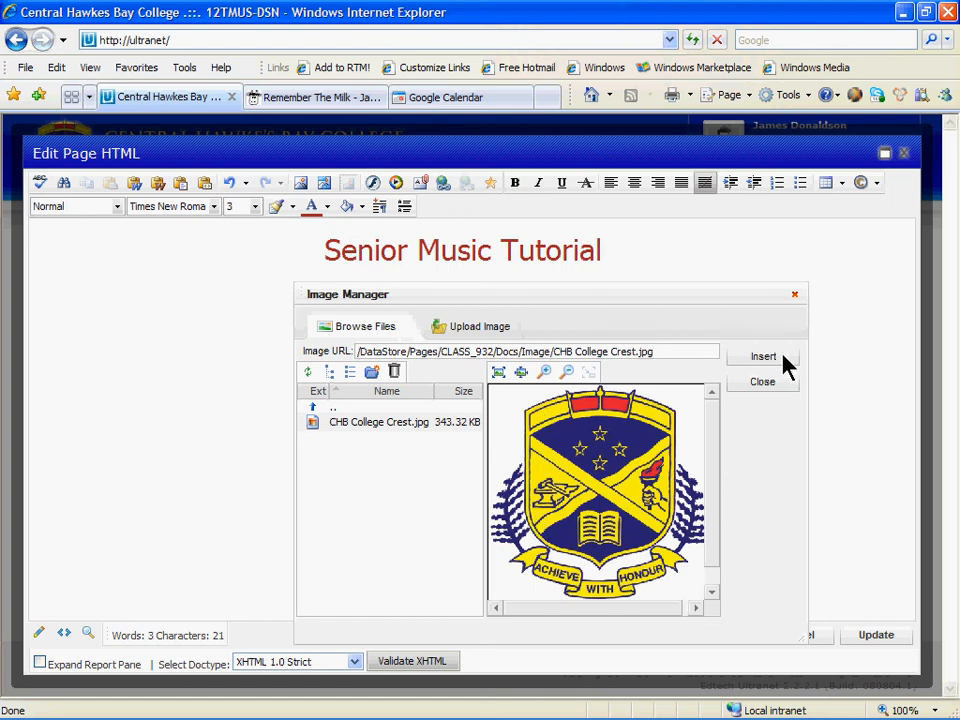
# Insert the crest below the heading, centre it and shrink it smaller.
pyautogui.click(764, 356)
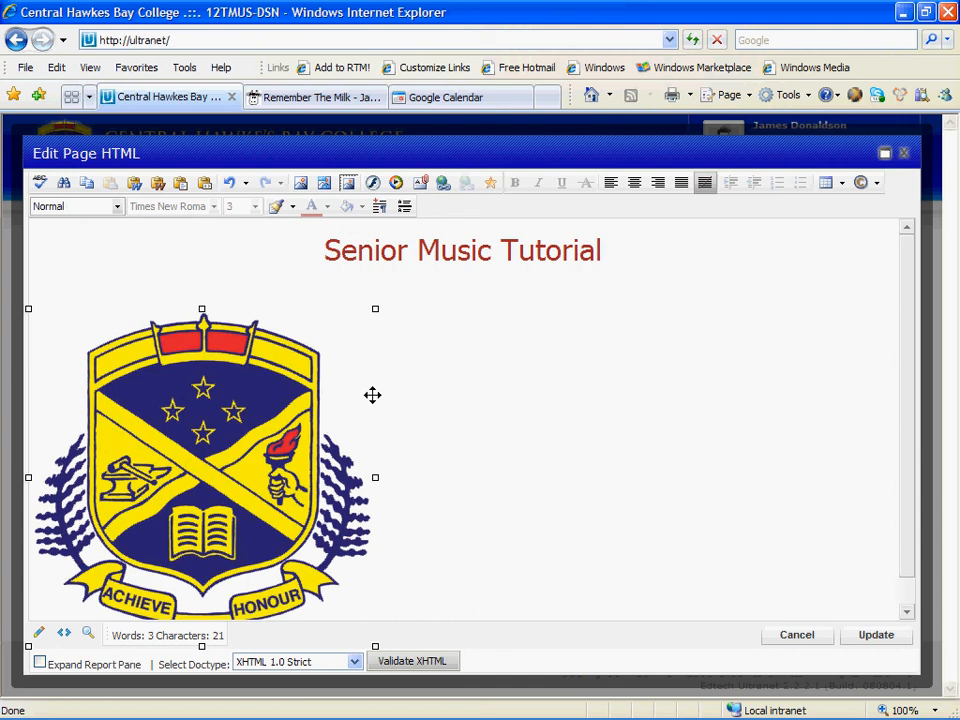
pyautogui.moveTo(484, 172)
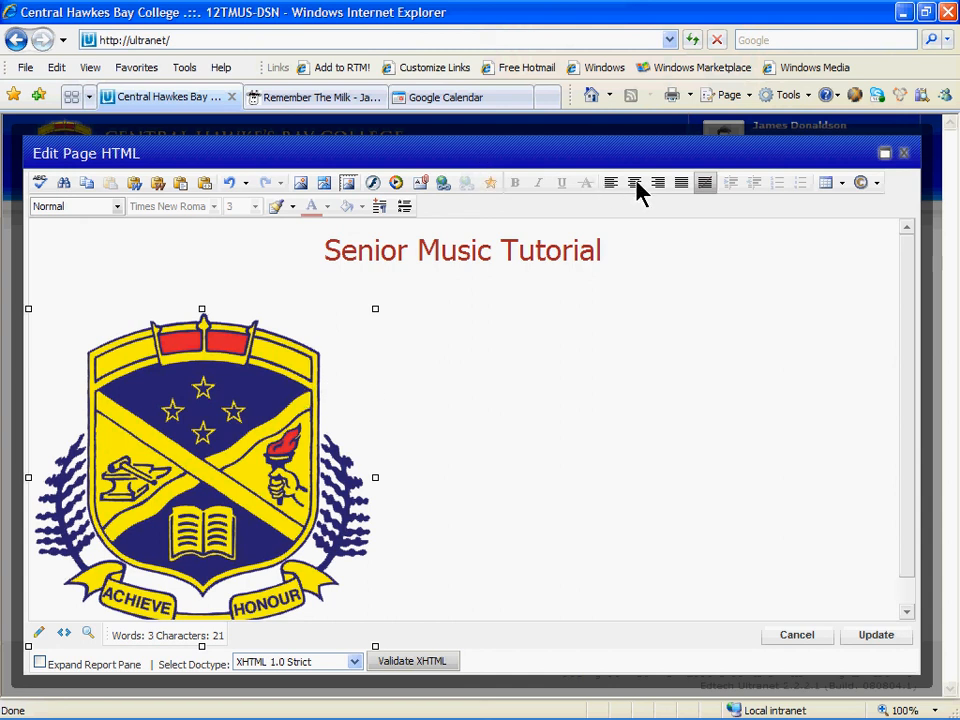
pyautogui.click(632, 184)
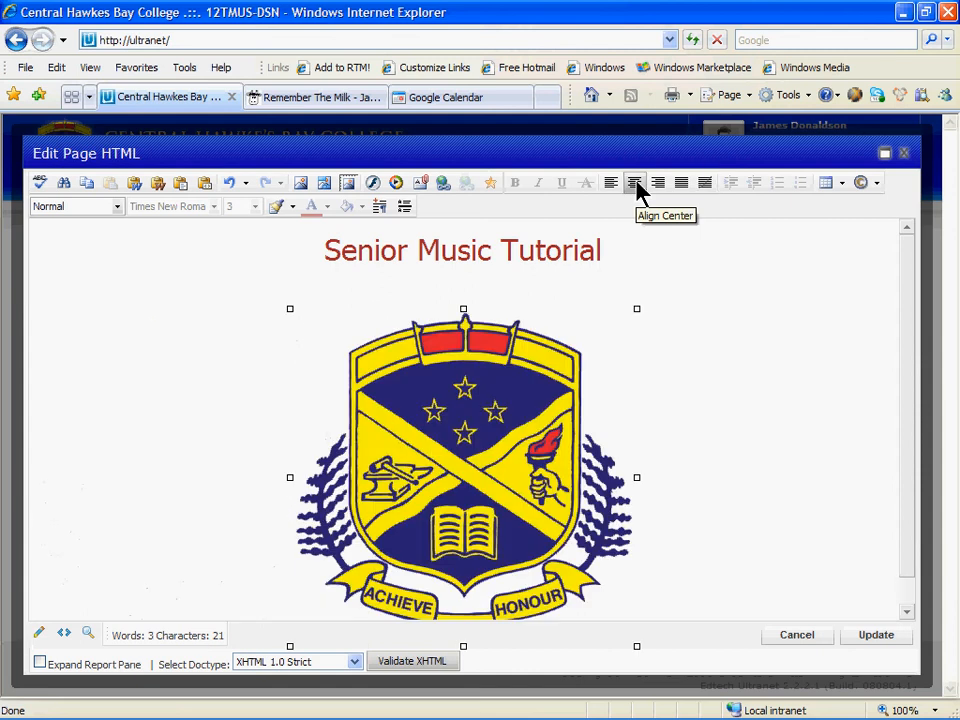
pyautogui.moveTo(636, 312)
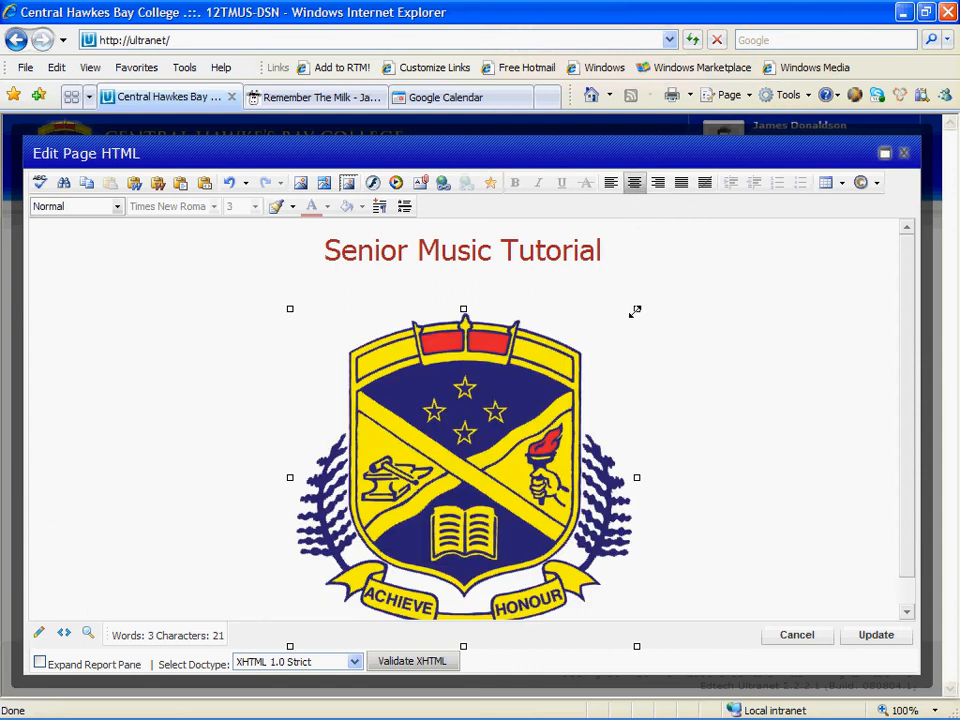
pyautogui.moveTo(636, 476); pyautogui.dragTo(544, 584)
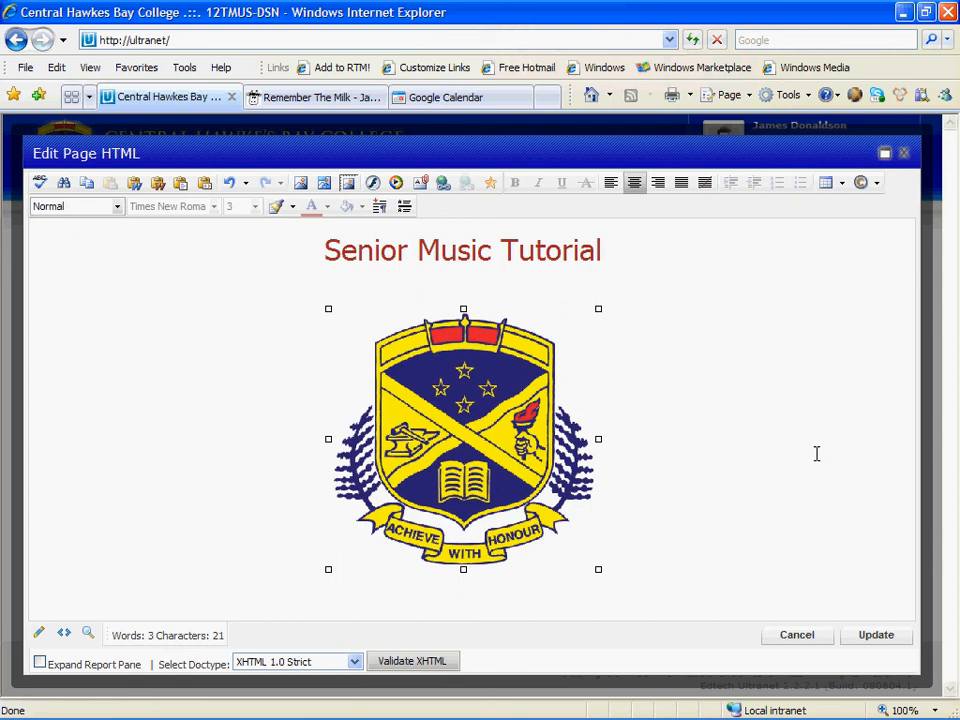
pyautogui.click(714, 476)
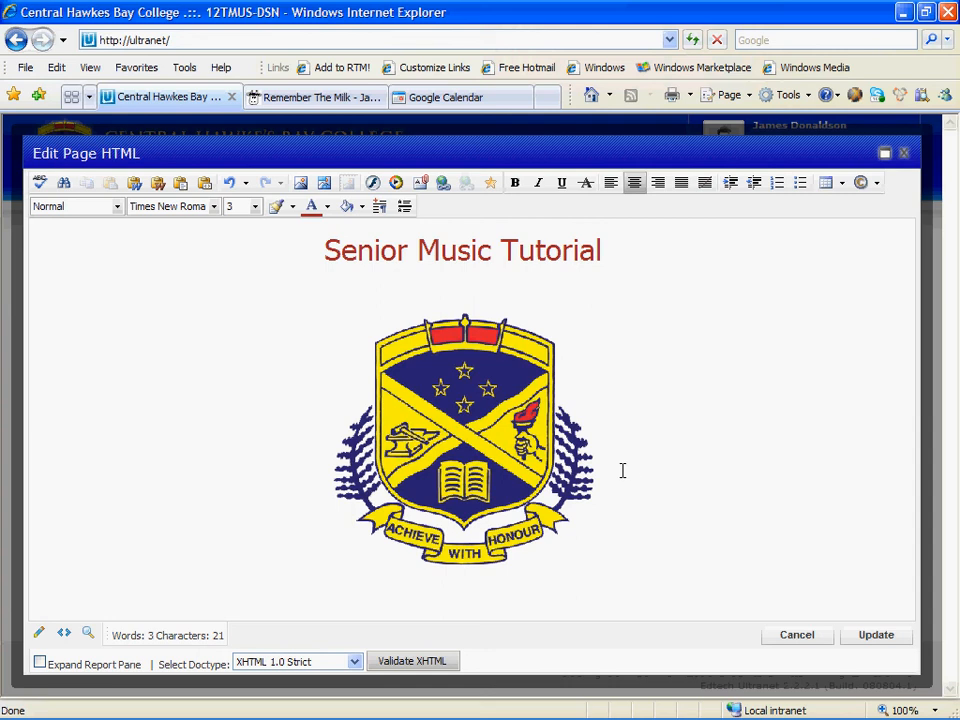
pyautogui.moveTo(396, 184)
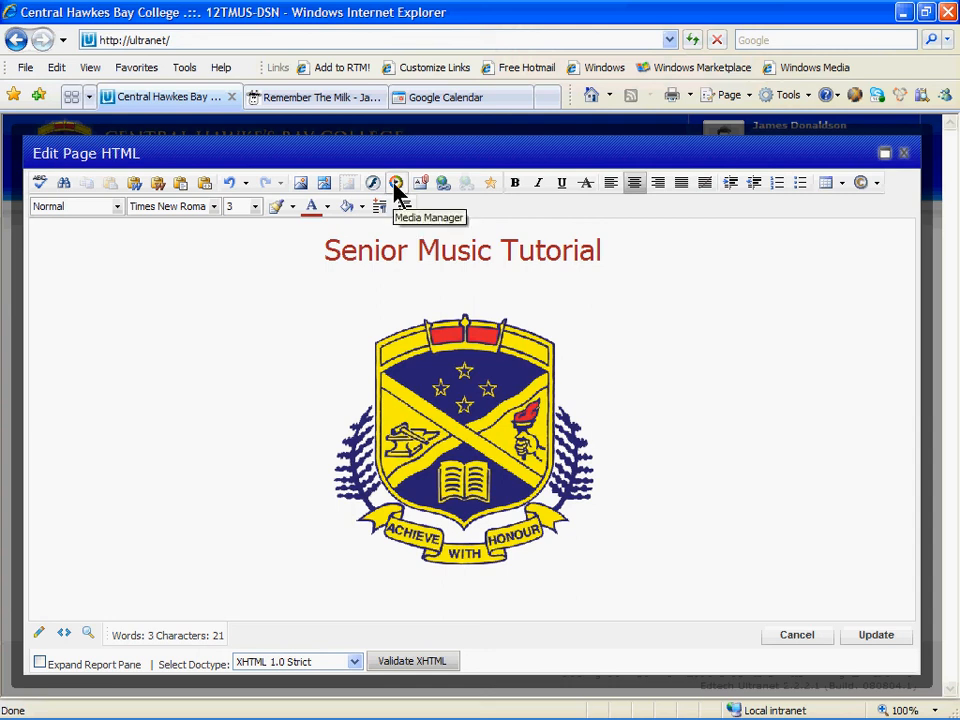
# Start a media upload in the Media Manager and bring up the file chooser.
pyautogui.click(396, 182)
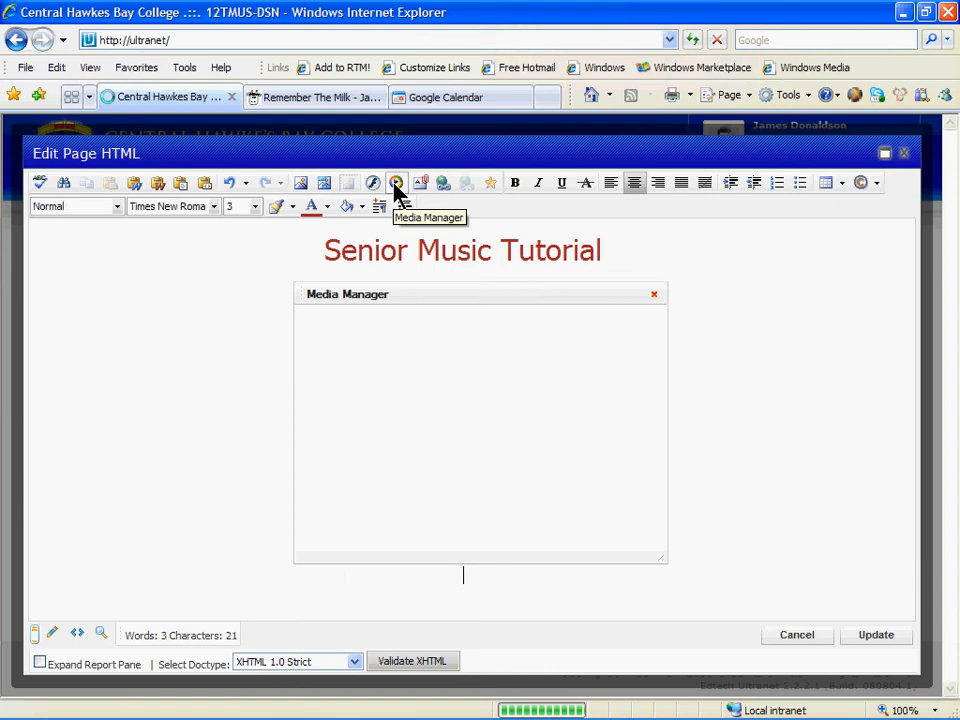
pyautogui.click(396, 182)
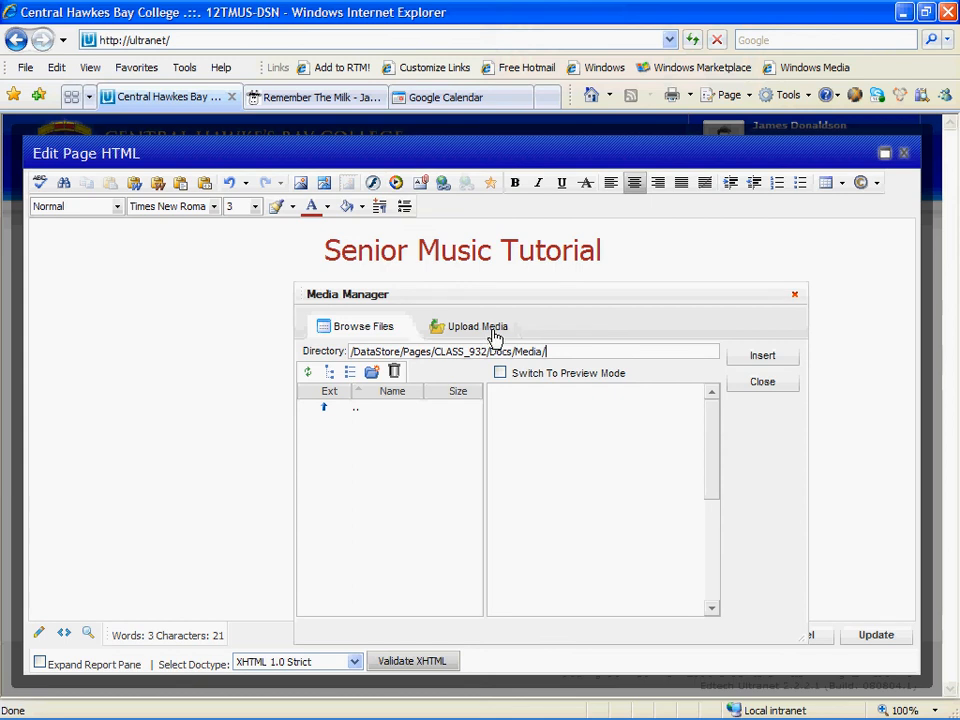
pyautogui.click(476, 326)
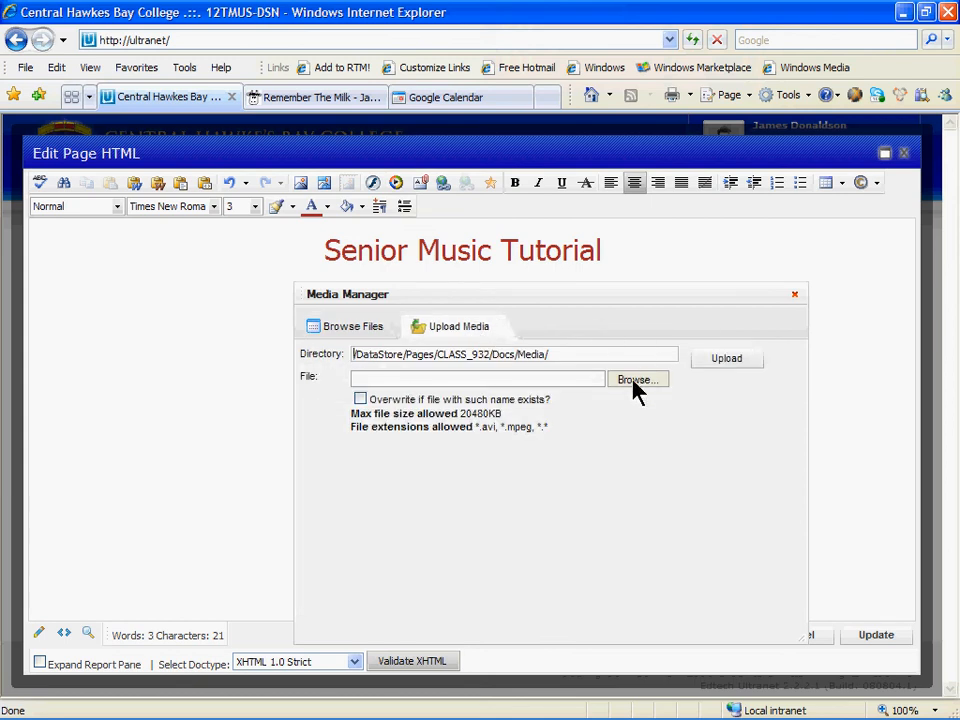
pyautogui.click(636, 380)
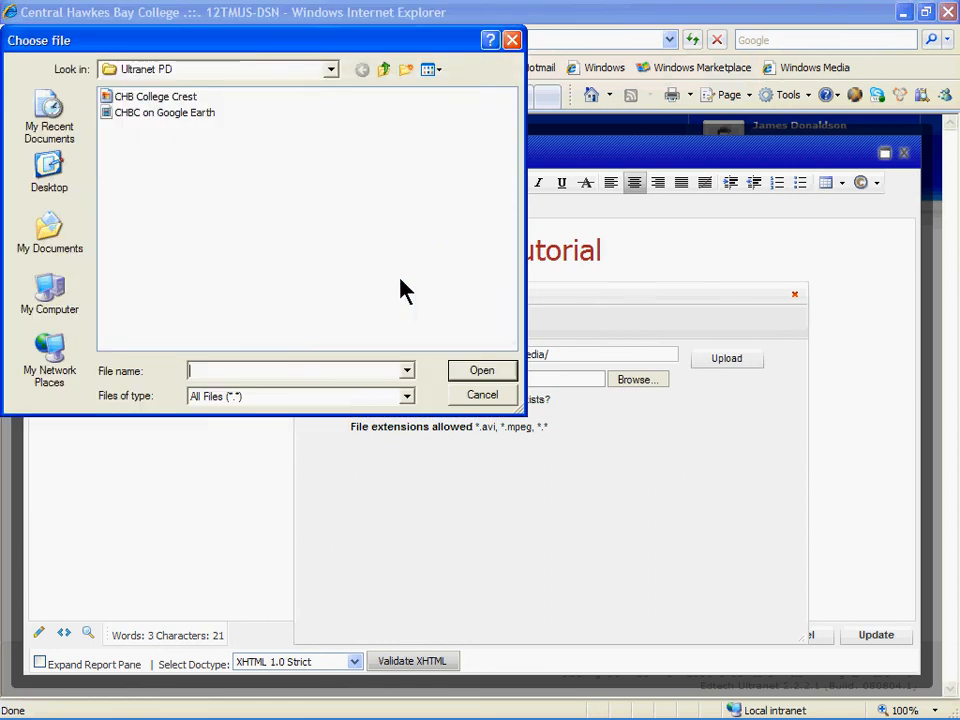
pyautogui.moveTo(184, 224)
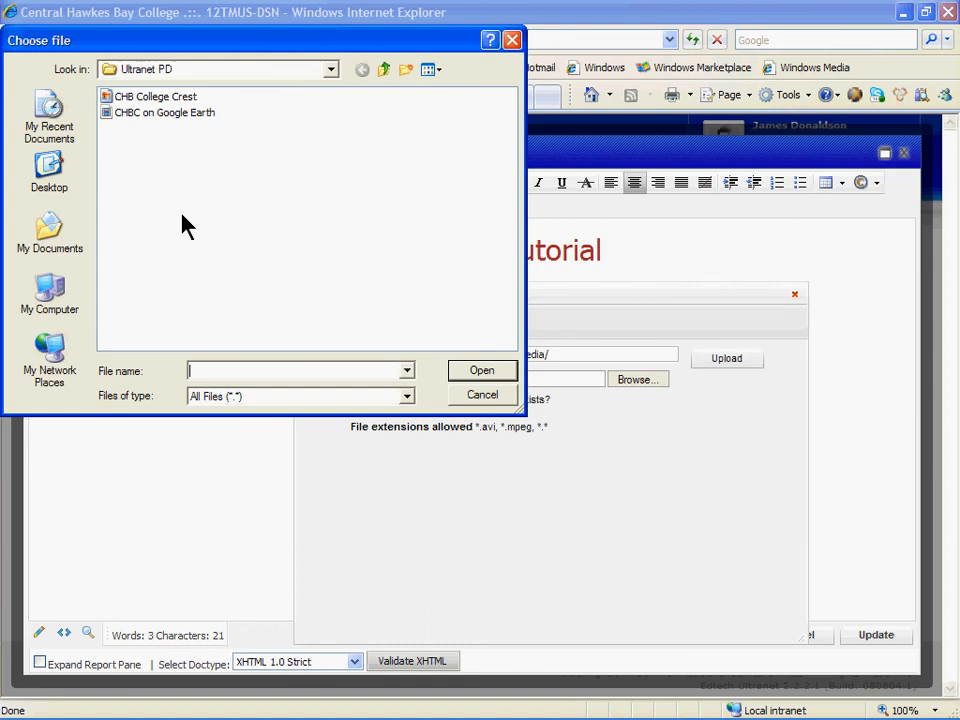
pyautogui.moveTo(180, 152)
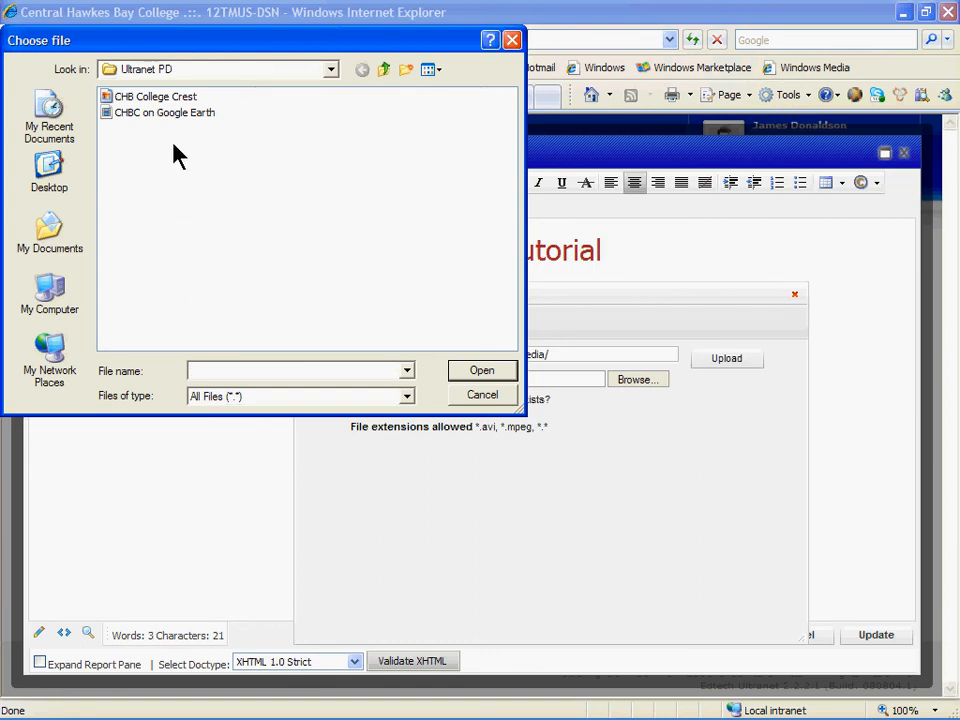
# Select the CHBC on Google Earth video from the Ultranet PD folder as the upload file.
pyautogui.click(164, 112)
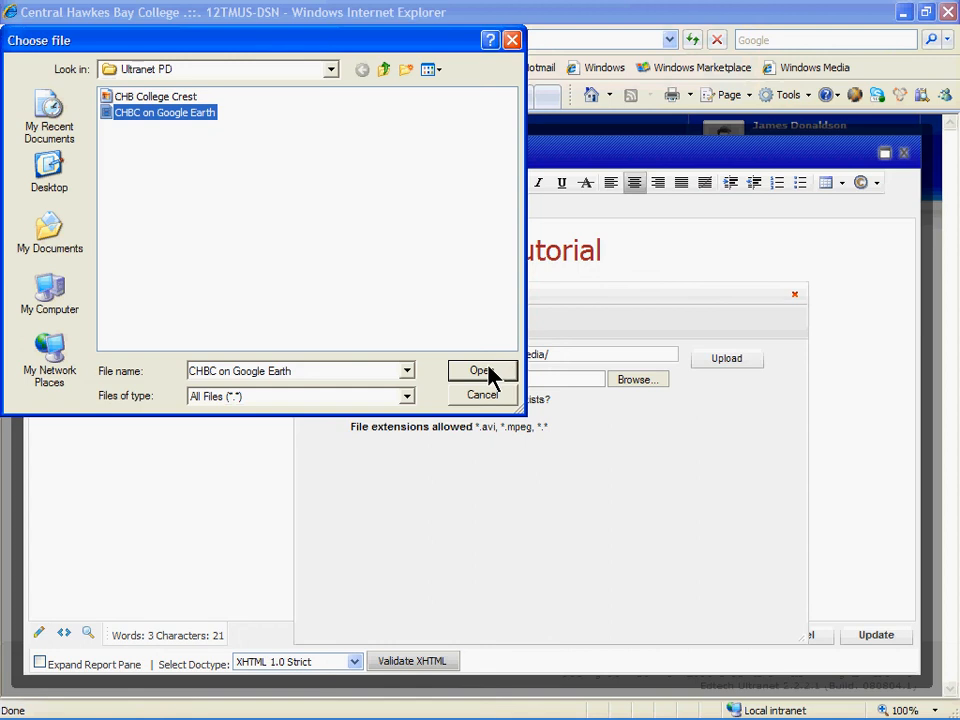
pyautogui.click(482, 370)
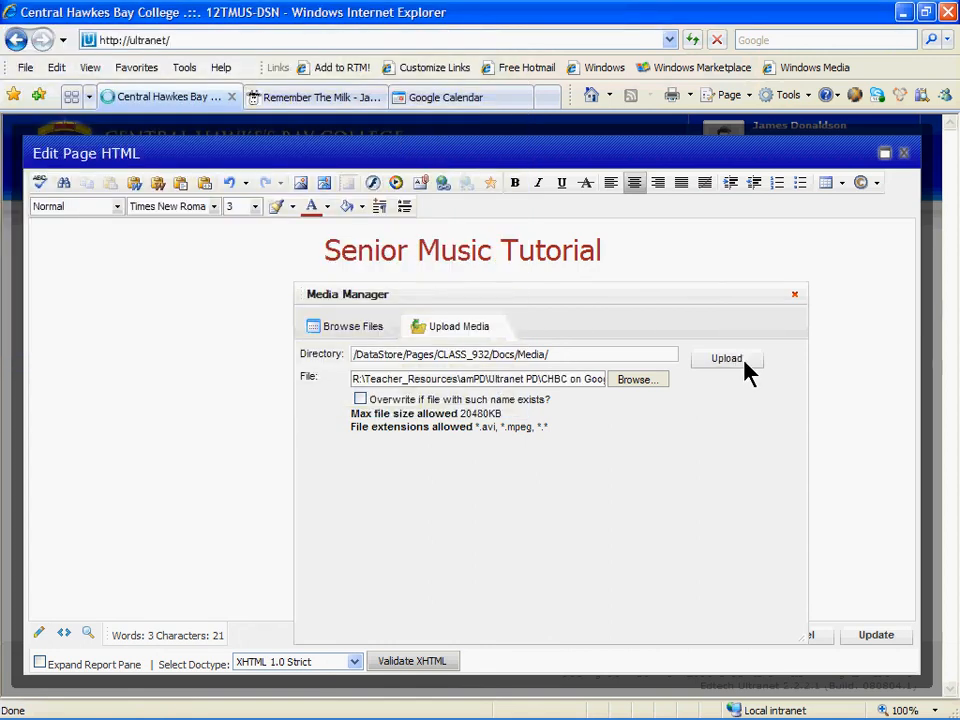
# Upload CHBC on Google Earth.wmv to the class media folder and select it in Browse Files.
pyautogui.click(726, 358)
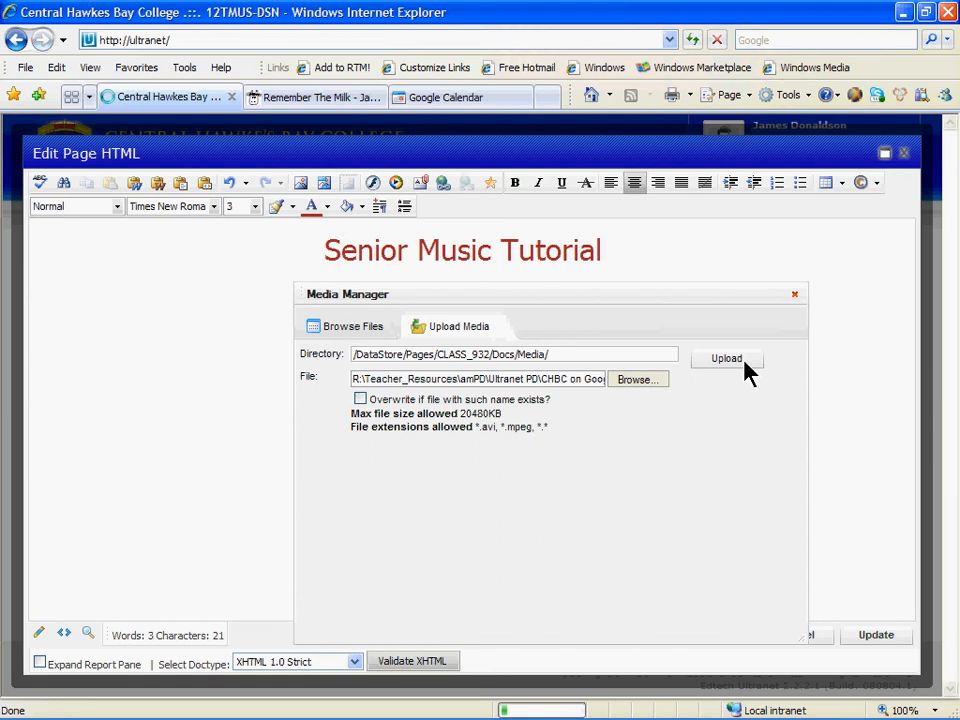
pyautogui.click(726, 358)
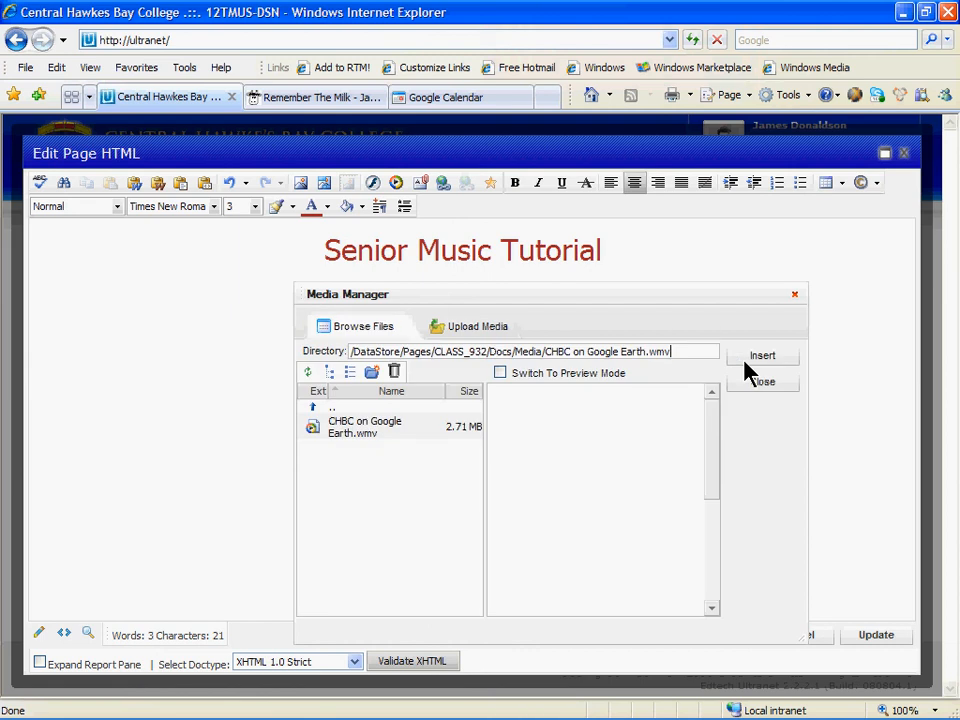
pyautogui.moveTo(412, 440)
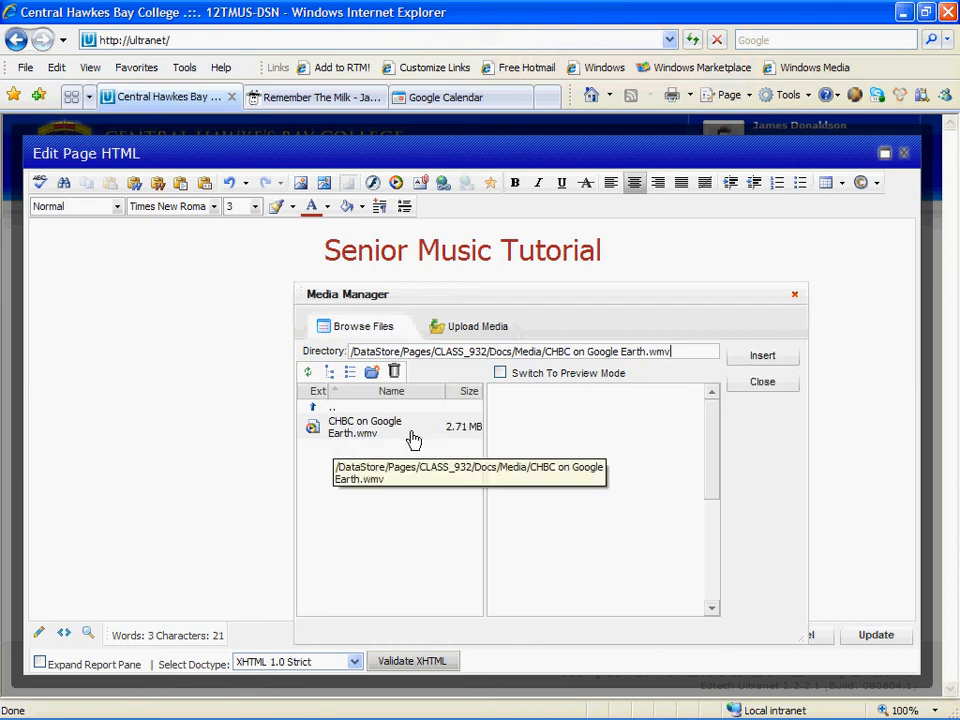
pyautogui.moveTo(352, 536)
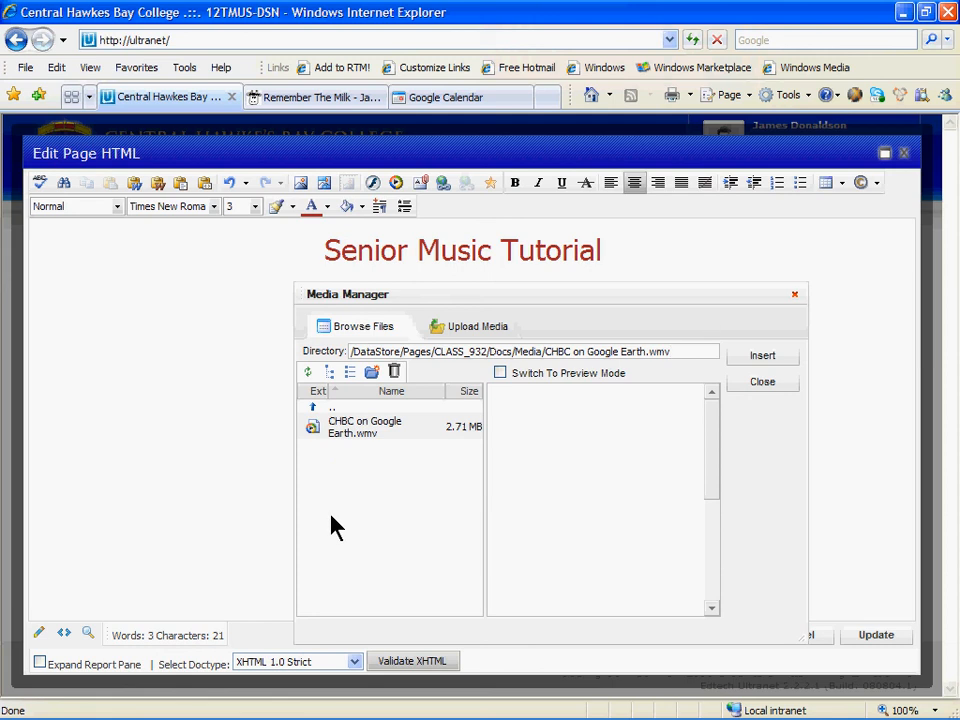
pyautogui.moveTo(376, 424)
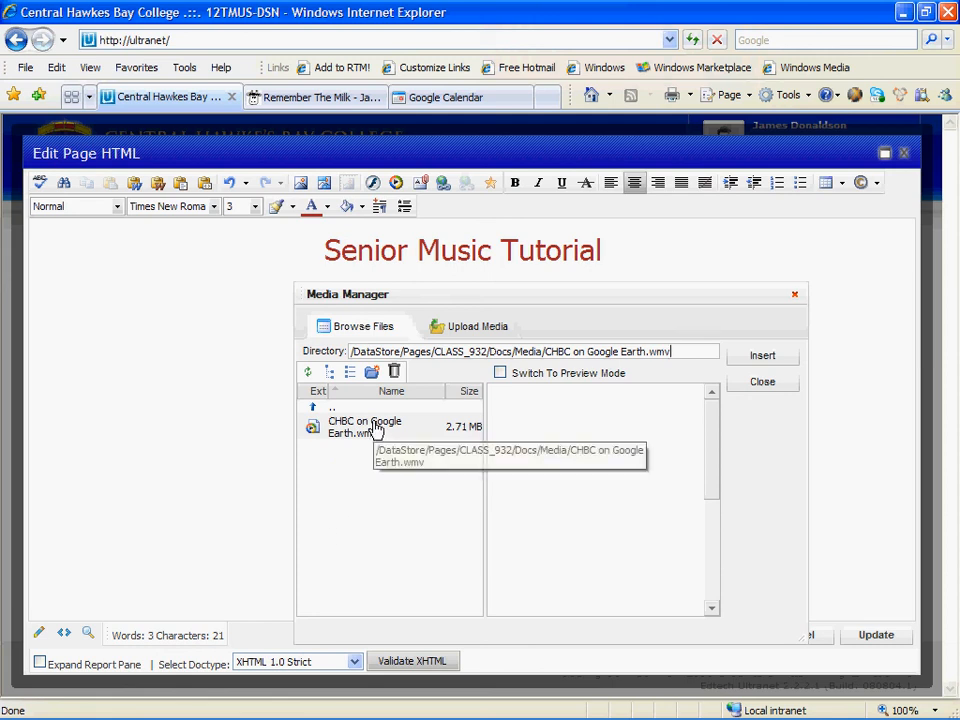
pyautogui.click(364, 428)
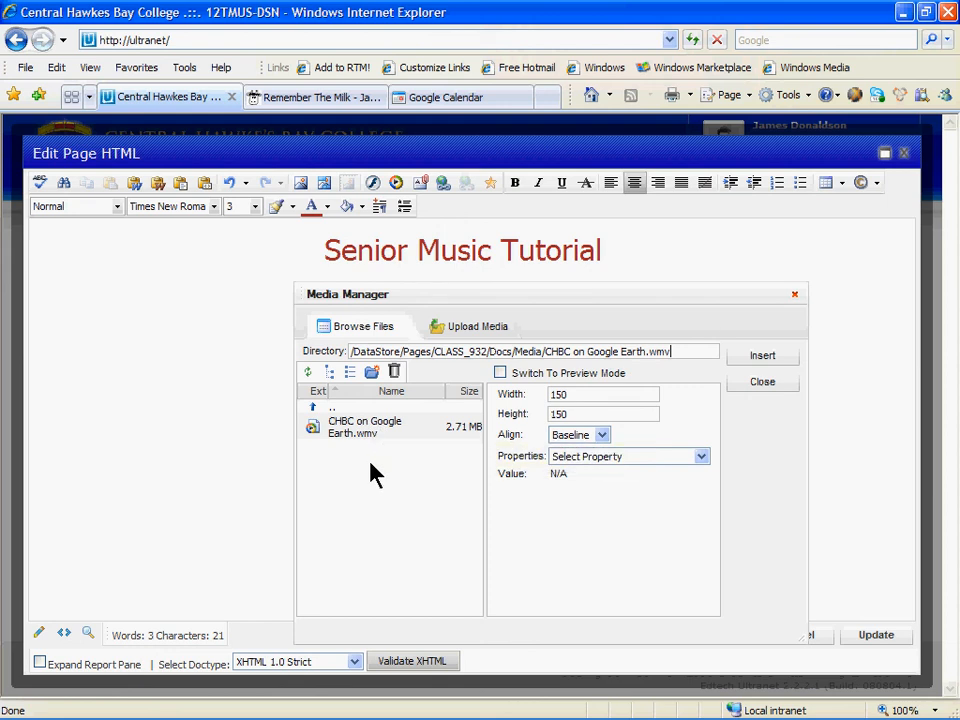
pyautogui.moveTo(448, 460)
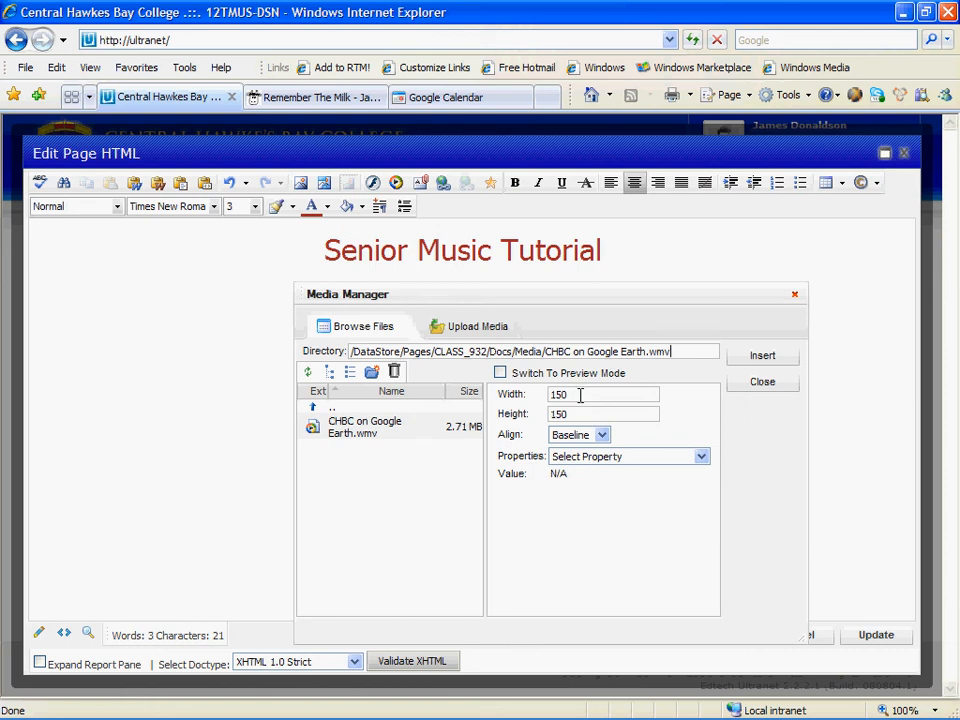
# Size the CHBC on Google Earth video to 500 by 500 and insert it on the page.
pyautogui.tripleClick(604, 392)
pyautogui.write('500')
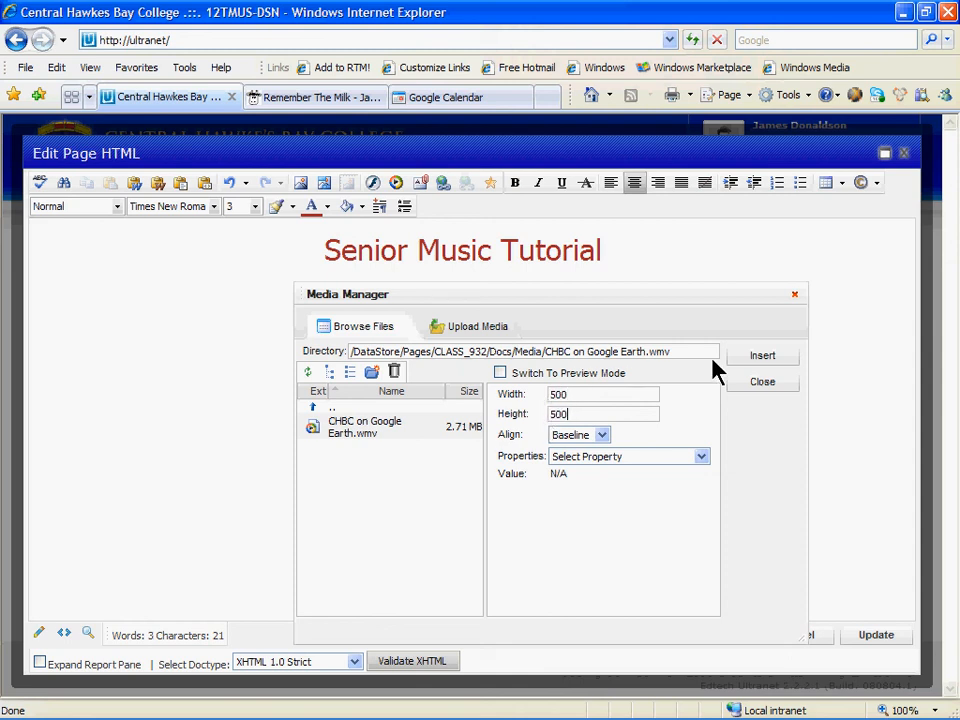
pyautogui.moveTo(632, 388)
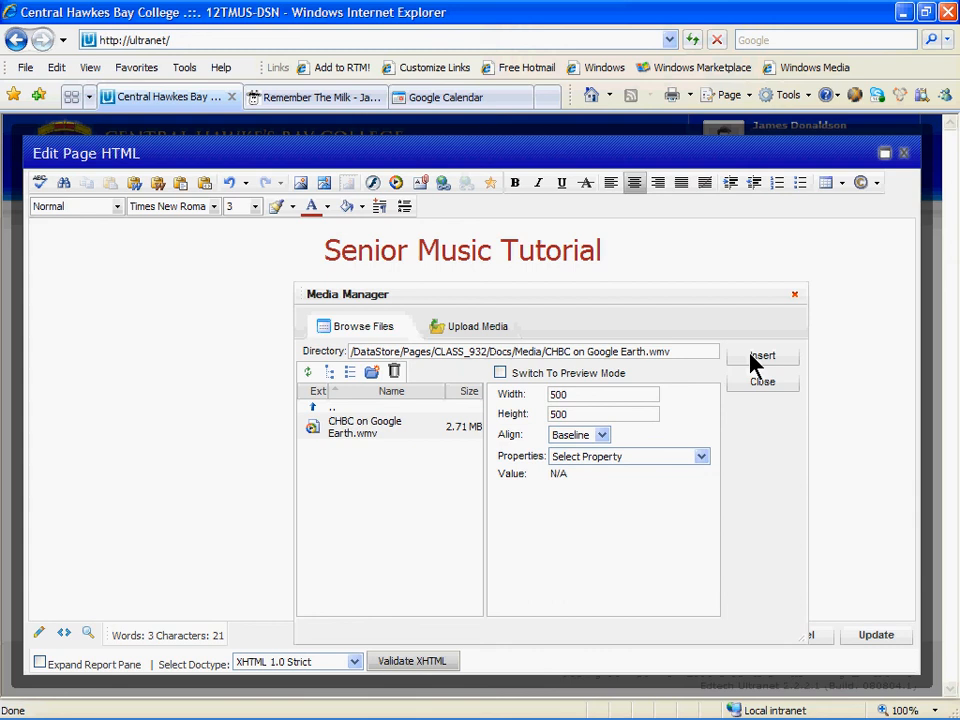
pyautogui.click(762, 356)
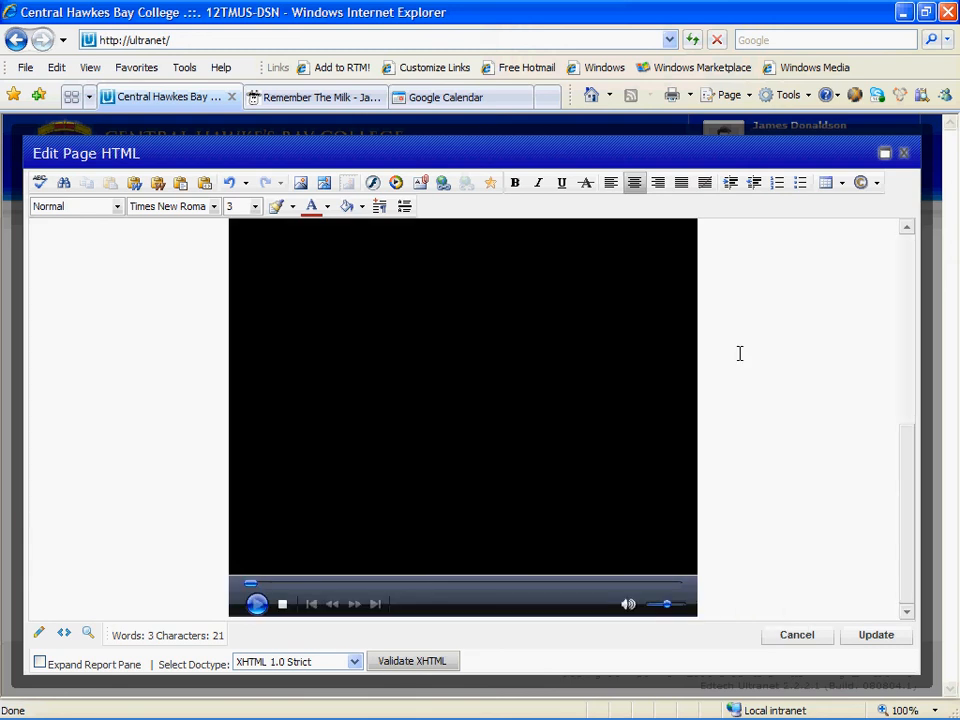
pyautogui.moveTo(748, 248)
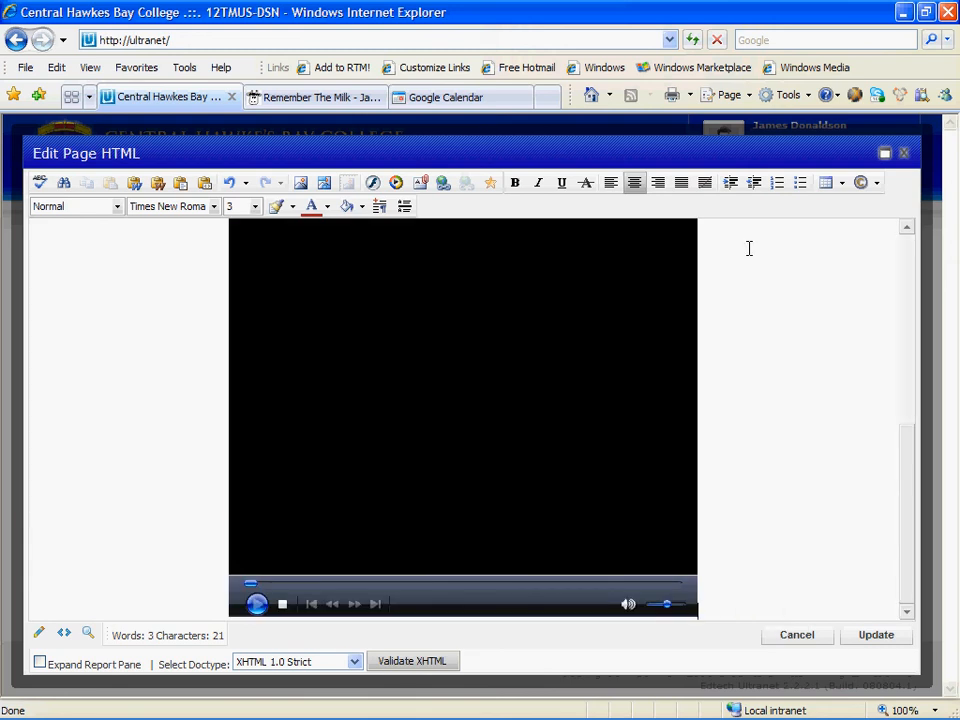
pyautogui.moveTo(752, 420)
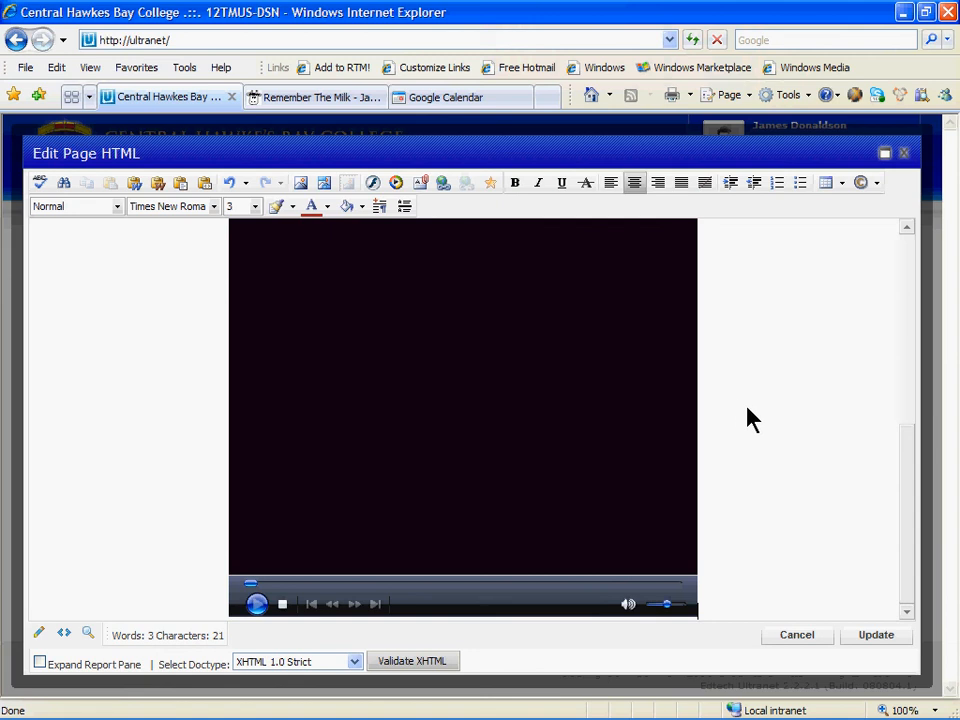
pyautogui.moveTo(864, 460)
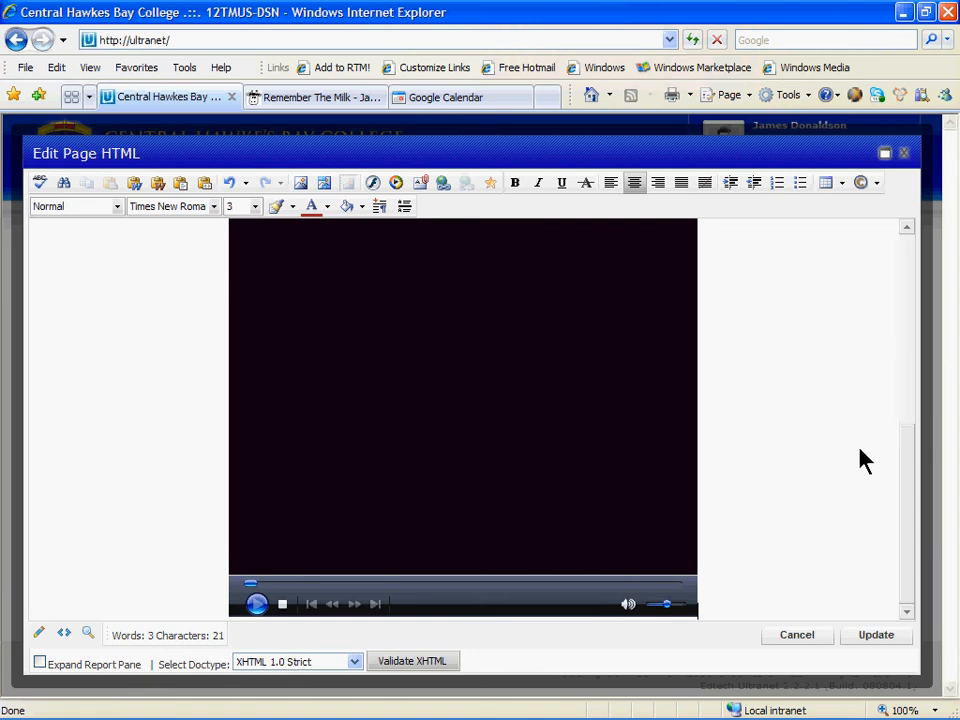